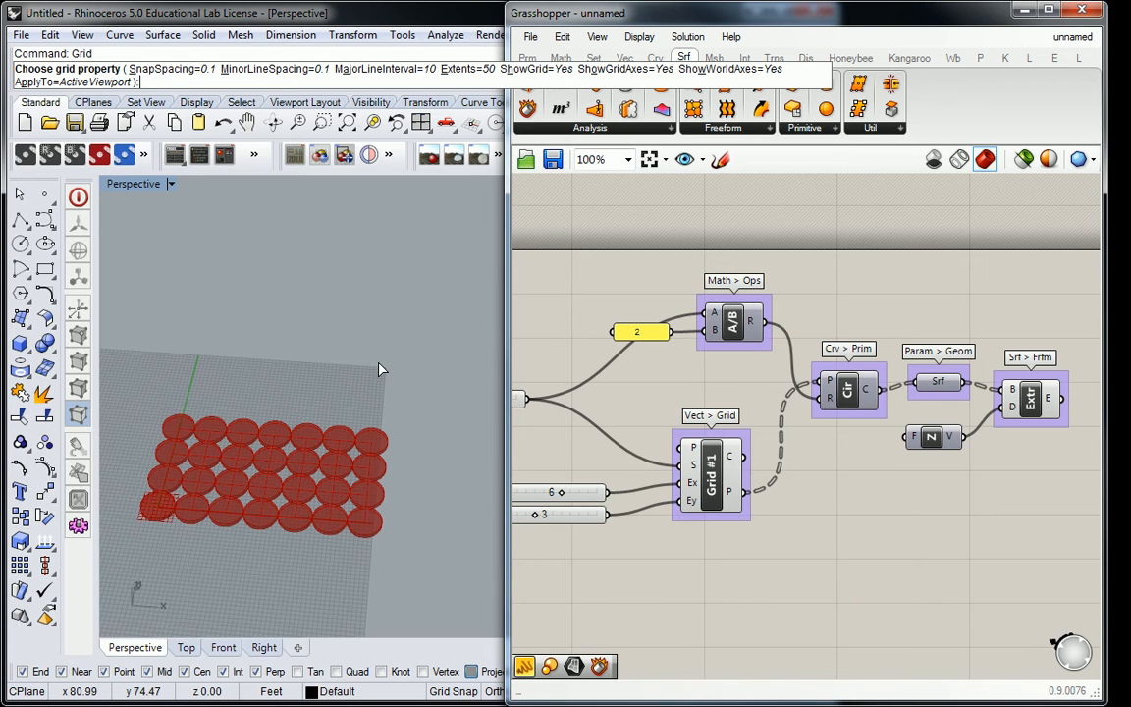
pyautogui.moveTo(299, 354)
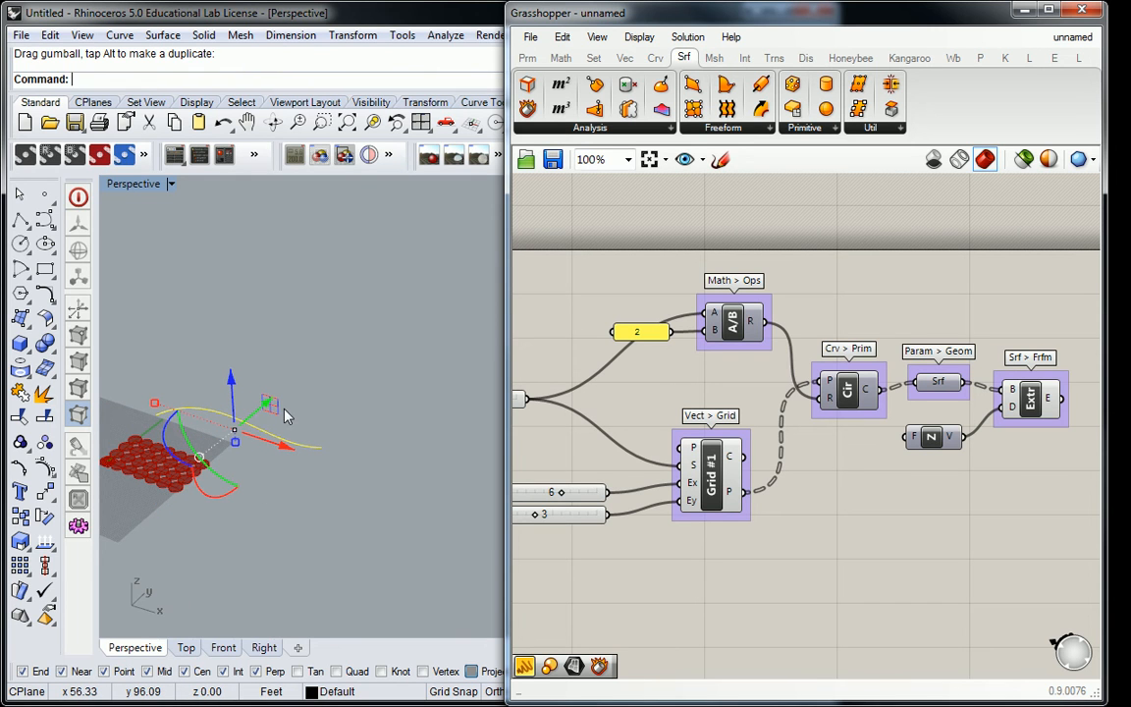
pyautogui.moveTo(256, 420)
pyautogui.write('Loft')
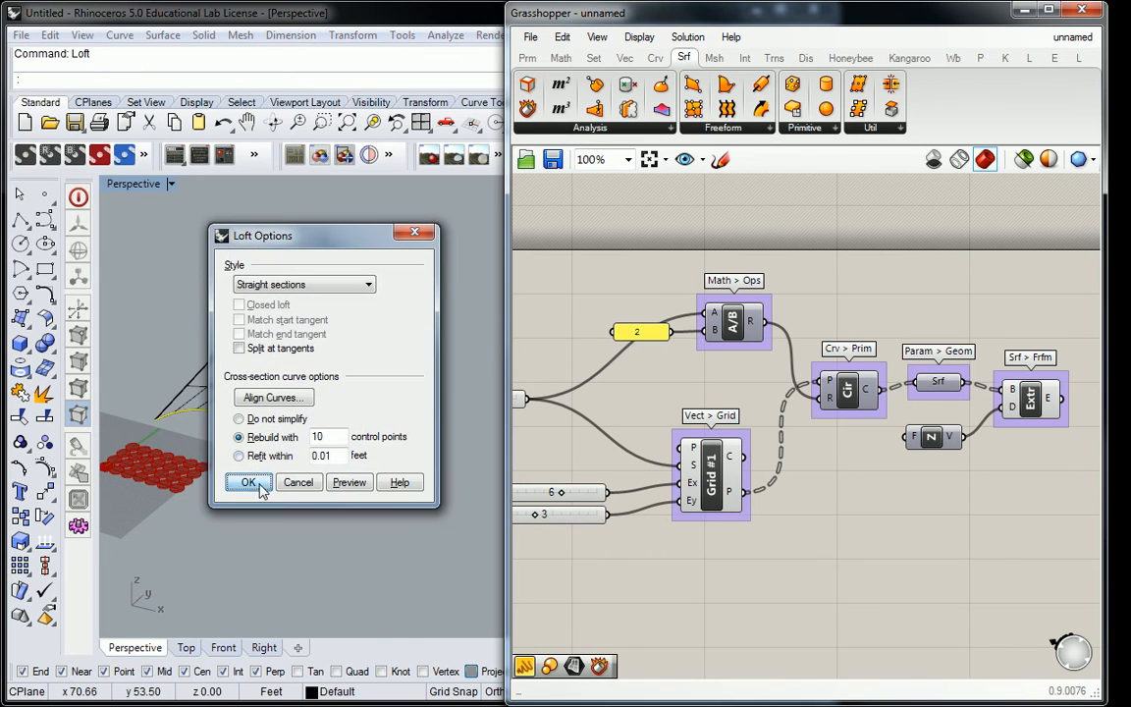
# Step: Confirm the straight-section loft with 10 rebuild points and switch the viewport to Shaded
pyautogui.click(249, 482)
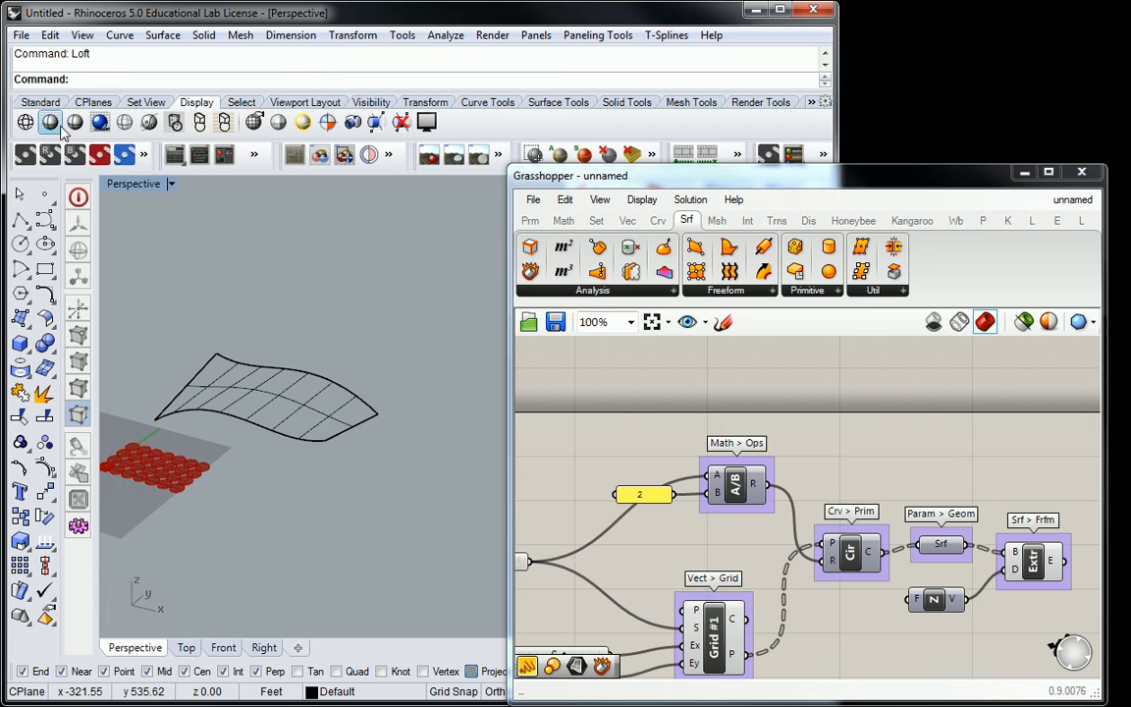
pyautogui.click(50, 121)
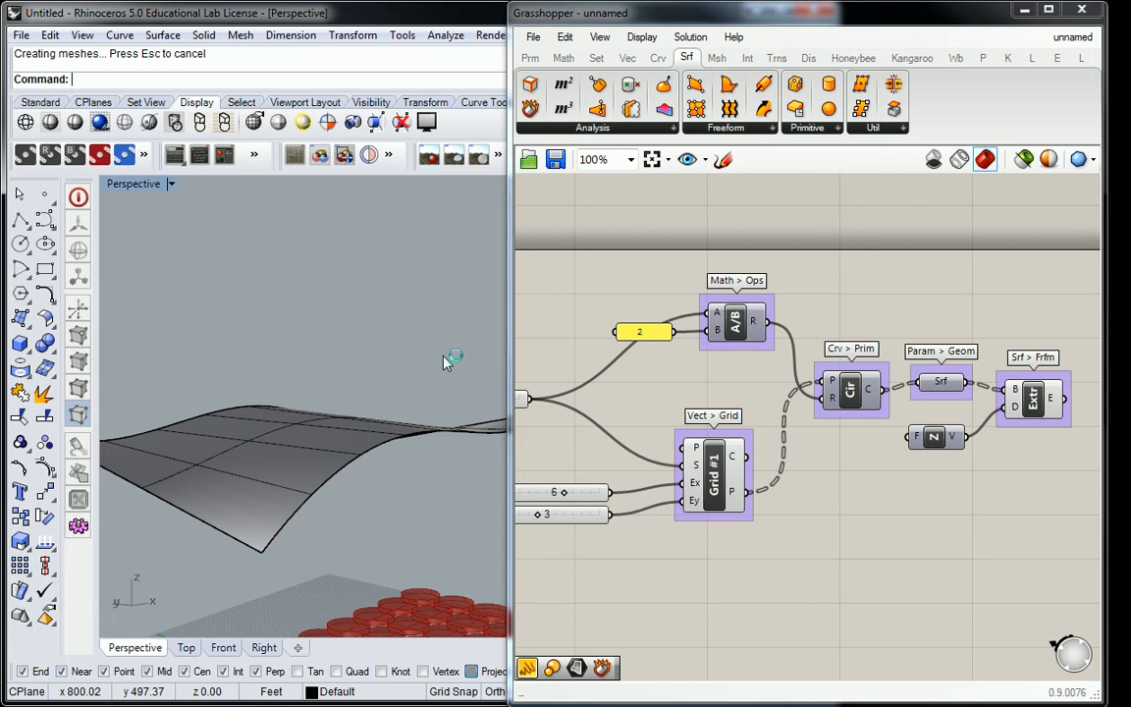
pyautogui.moveTo(443, 363)
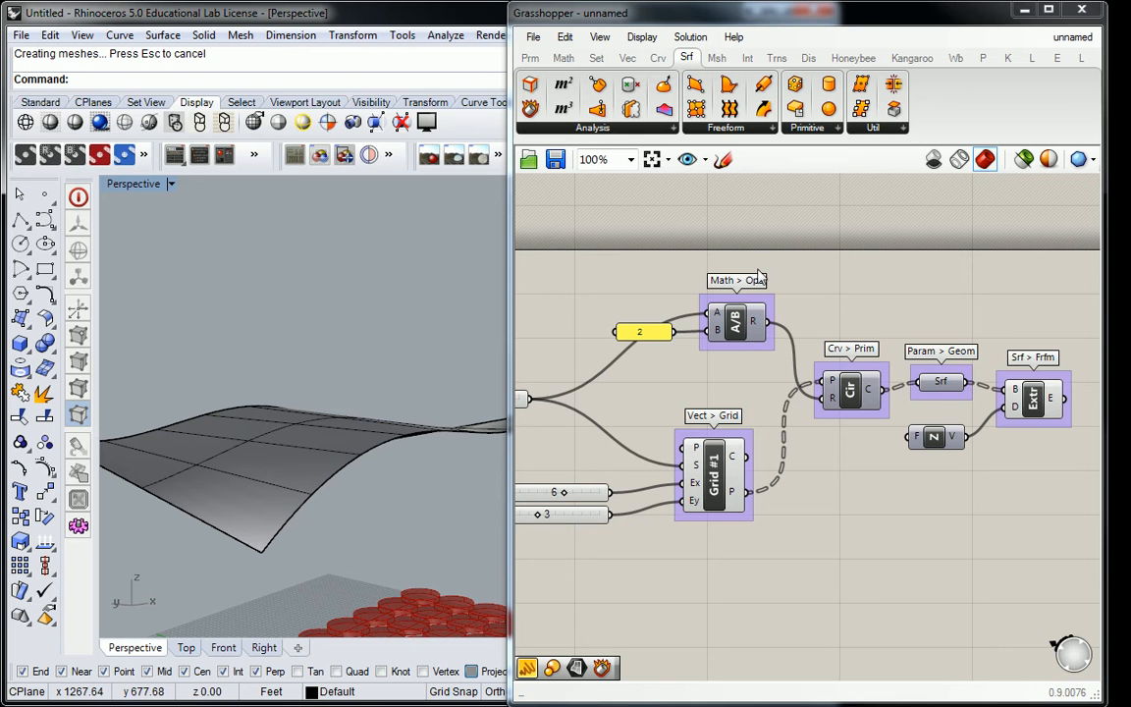
# Step: Place a Srf parameter on the canvas and choose Set one Surface to reference the loft
pyautogui.scroll(-3)
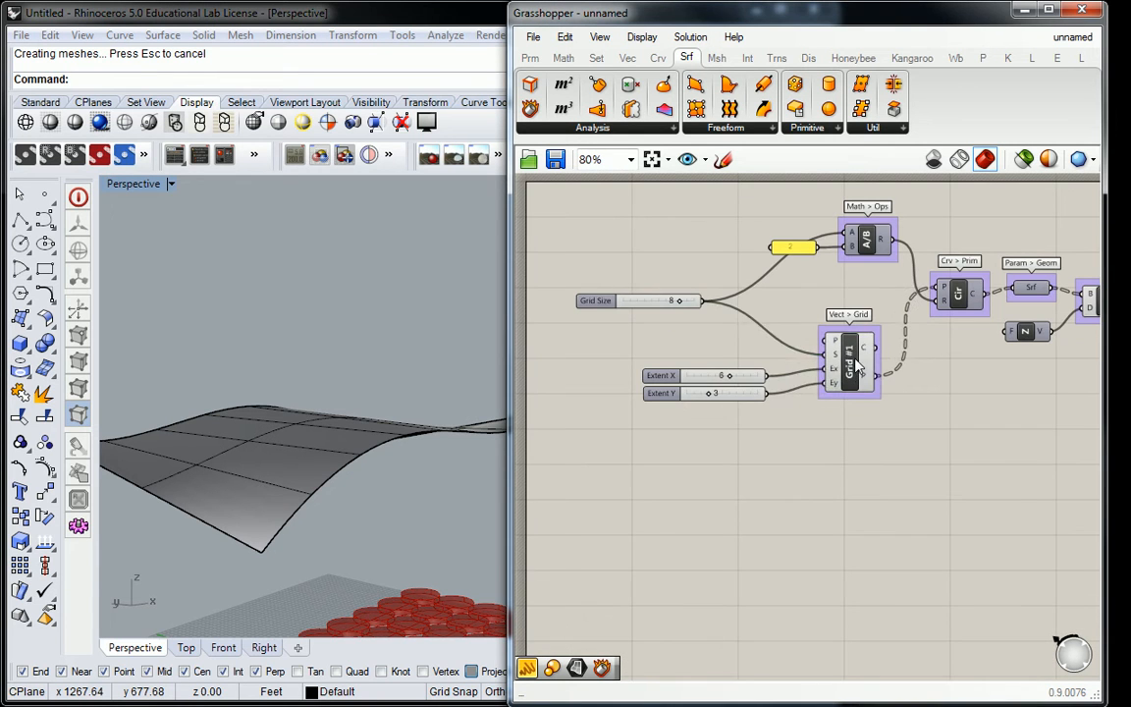
pyautogui.click(849, 363)
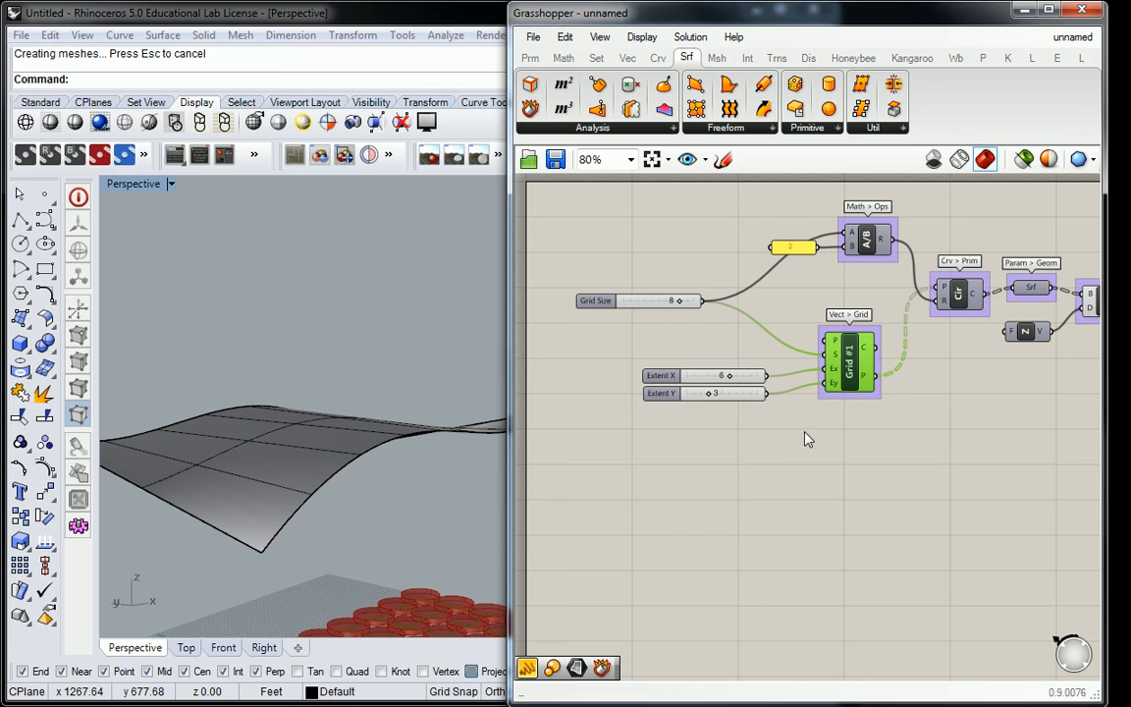
pyautogui.click(530, 57)
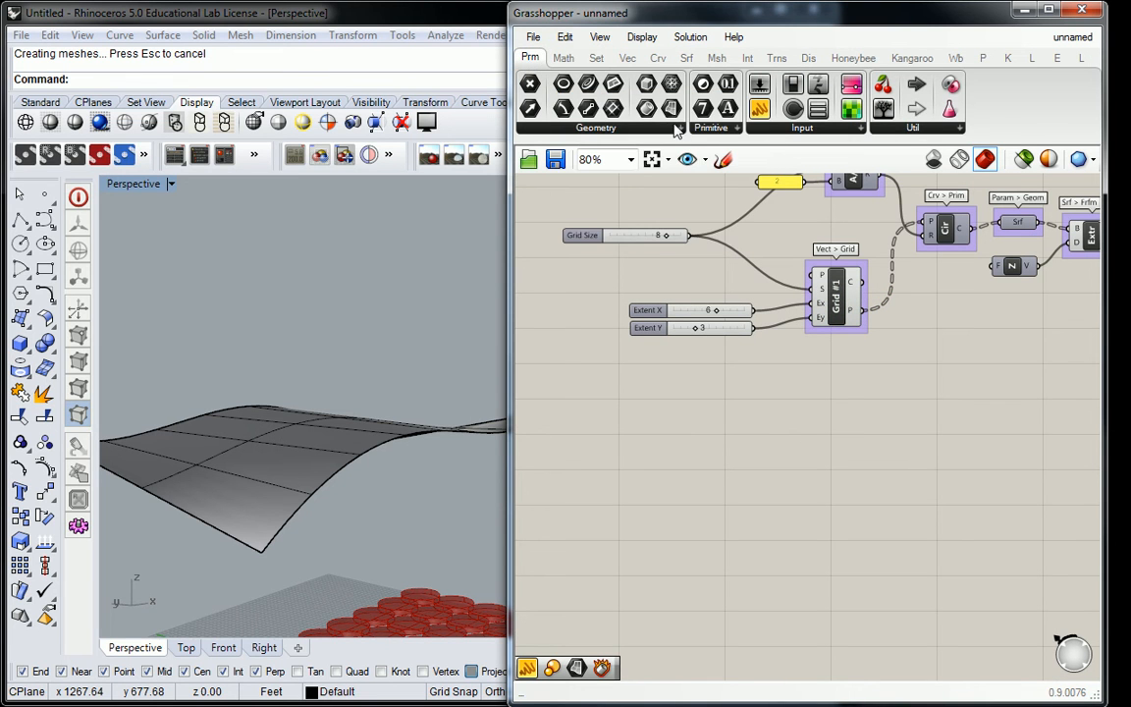
pyautogui.click(596, 128)
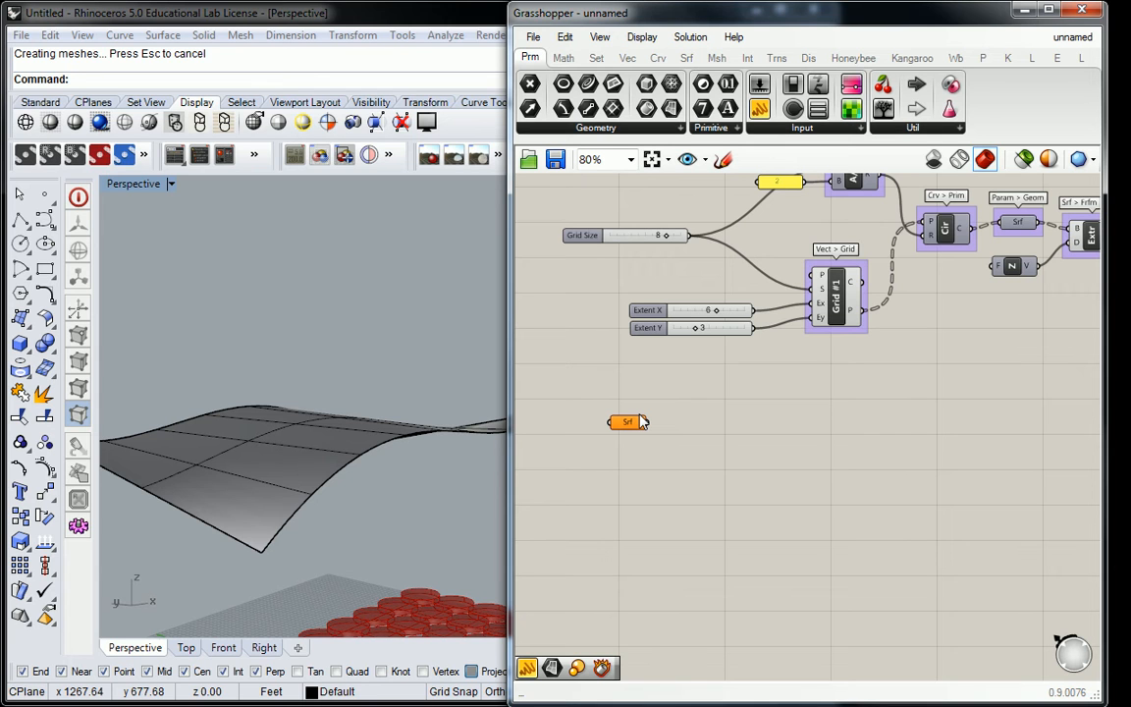
pyautogui.rightClick(626, 421)
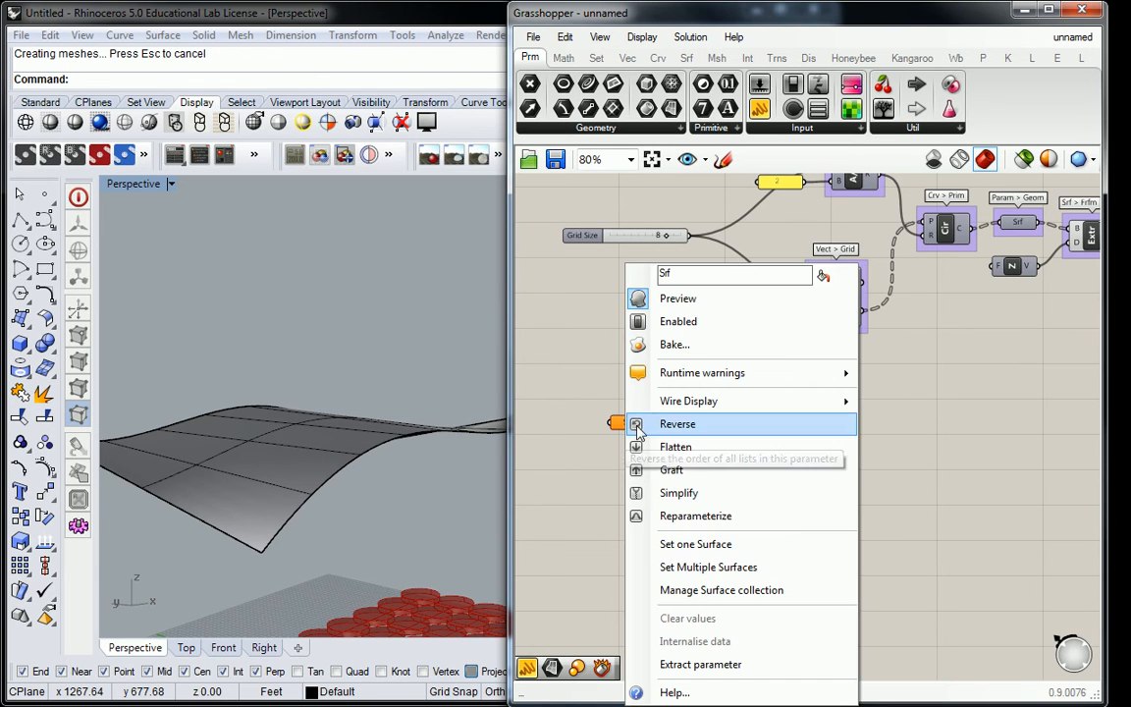
pyautogui.moveTo(709, 544)
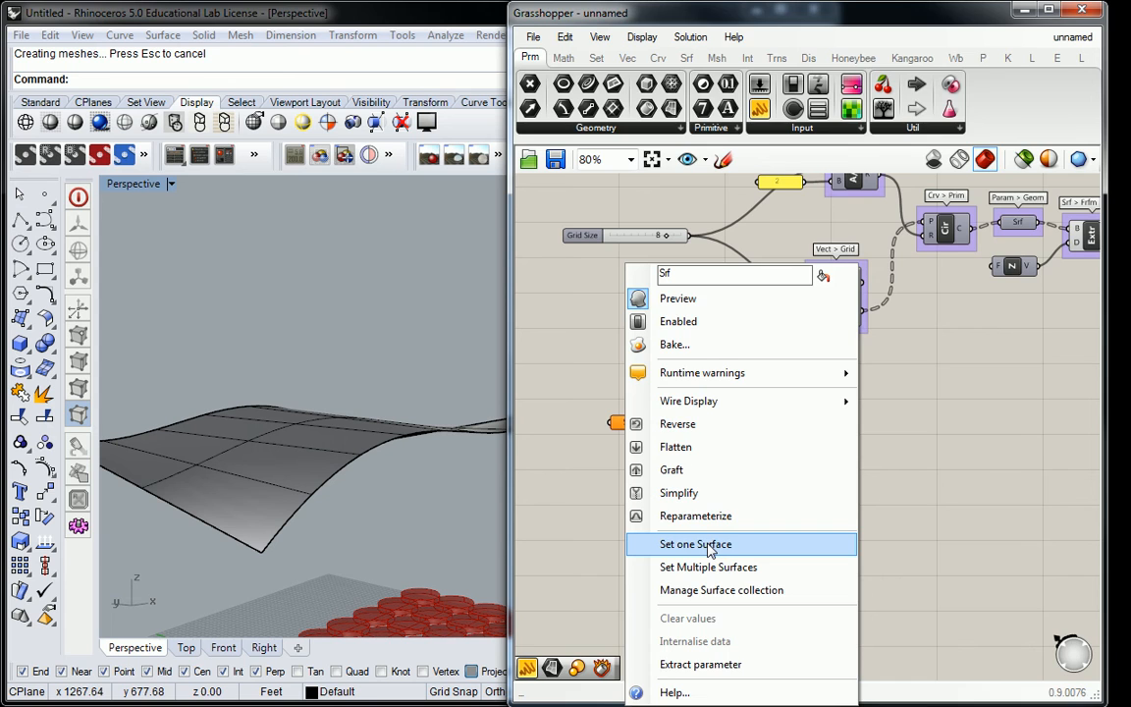
pyautogui.click(695, 544)
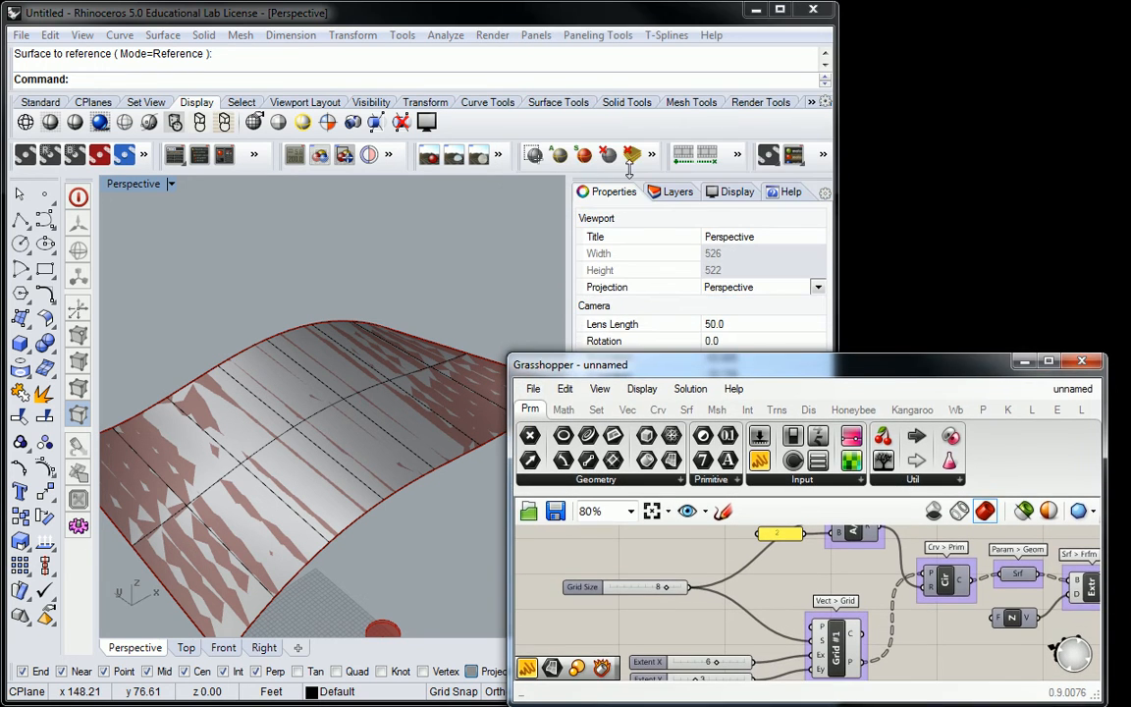
pyautogui.click(678, 191)
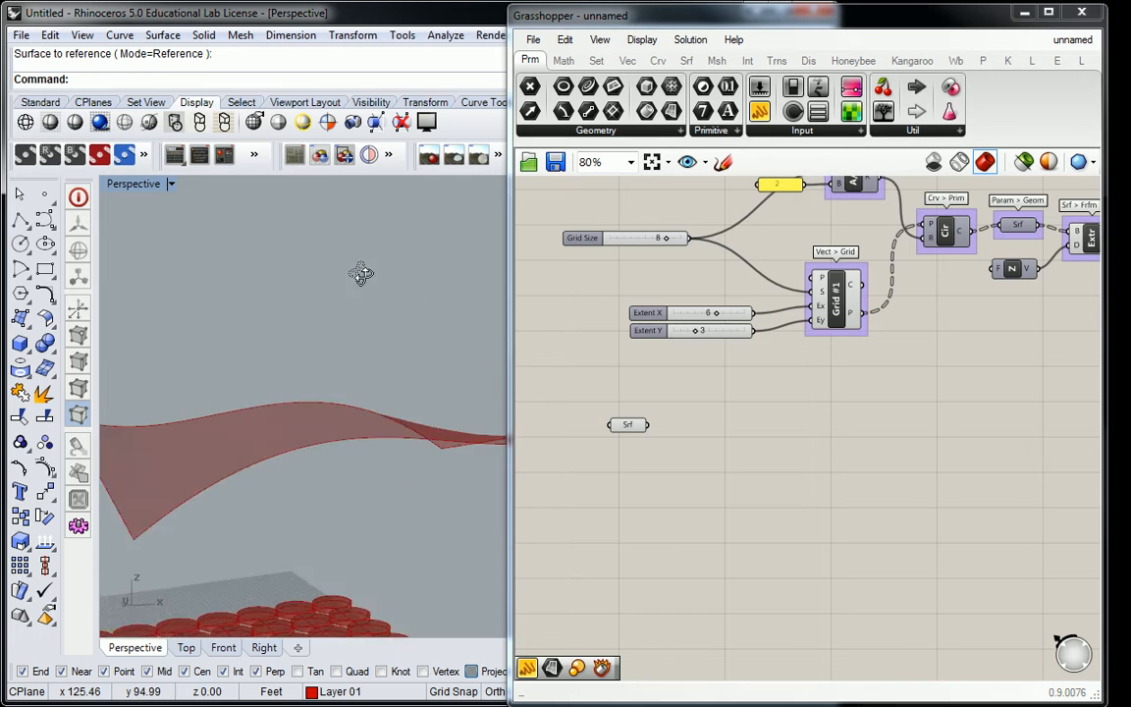
pyautogui.moveTo(360, 273); pyautogui.dragTo(342, 383)
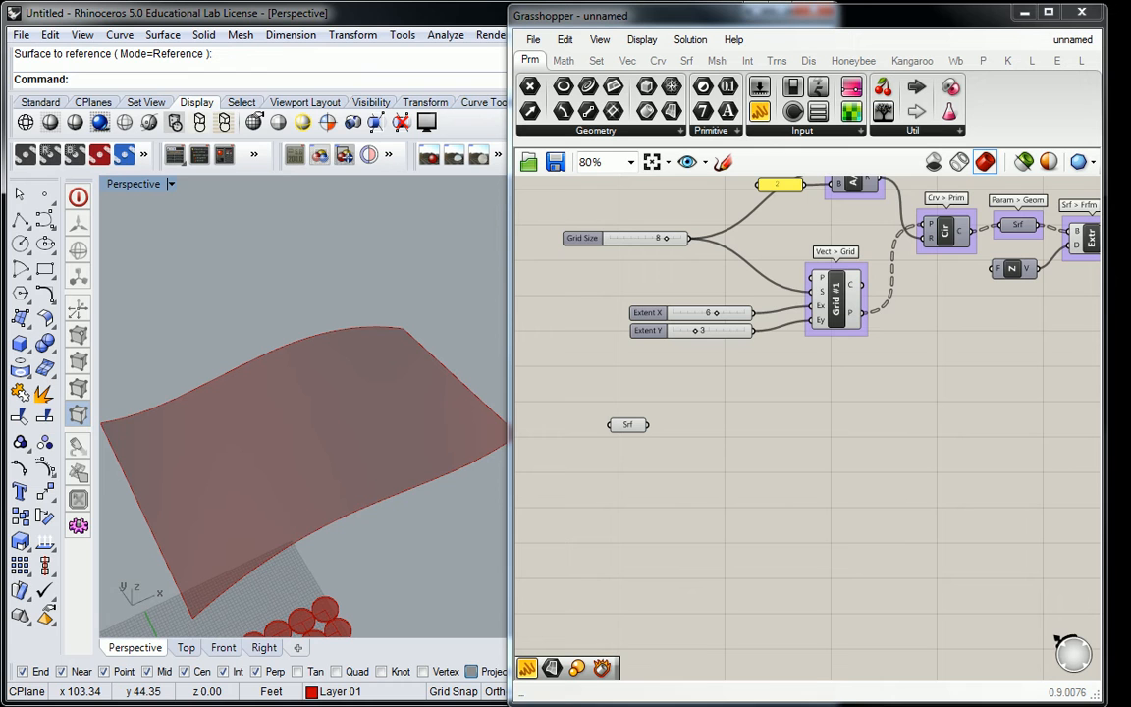
# Step: Undo the last change and move the lofted surface onto Layer 01
pyautogui.press('ctrl+z')
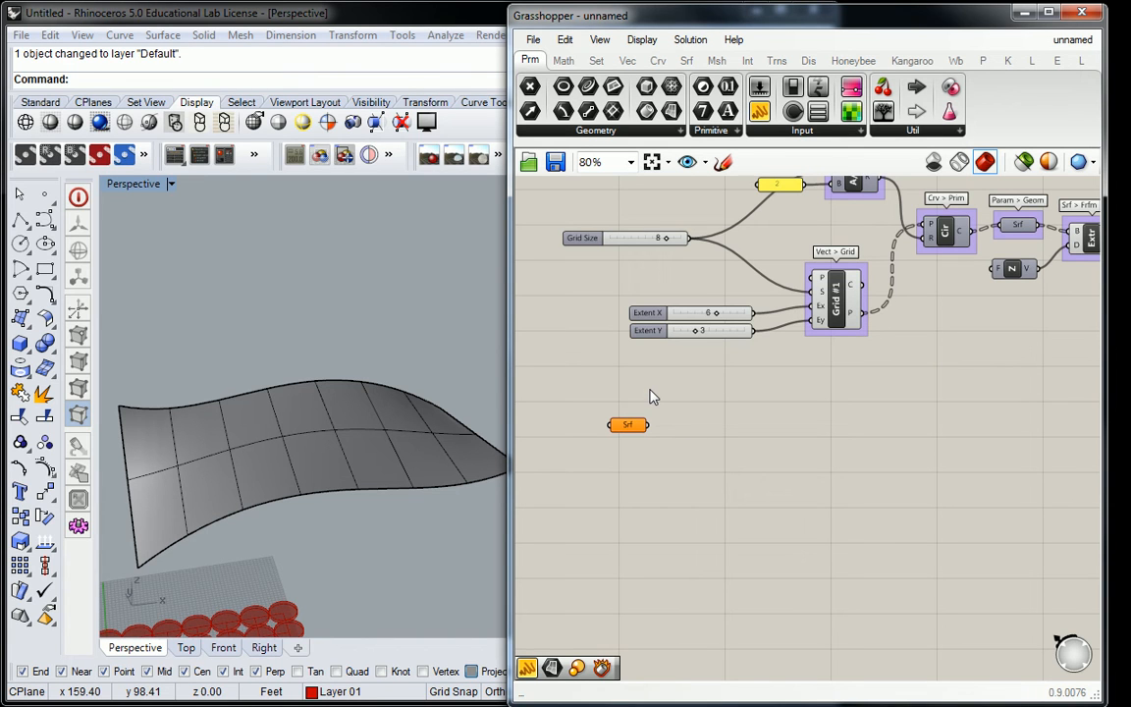
pyautogui.moveTo(646, 396)
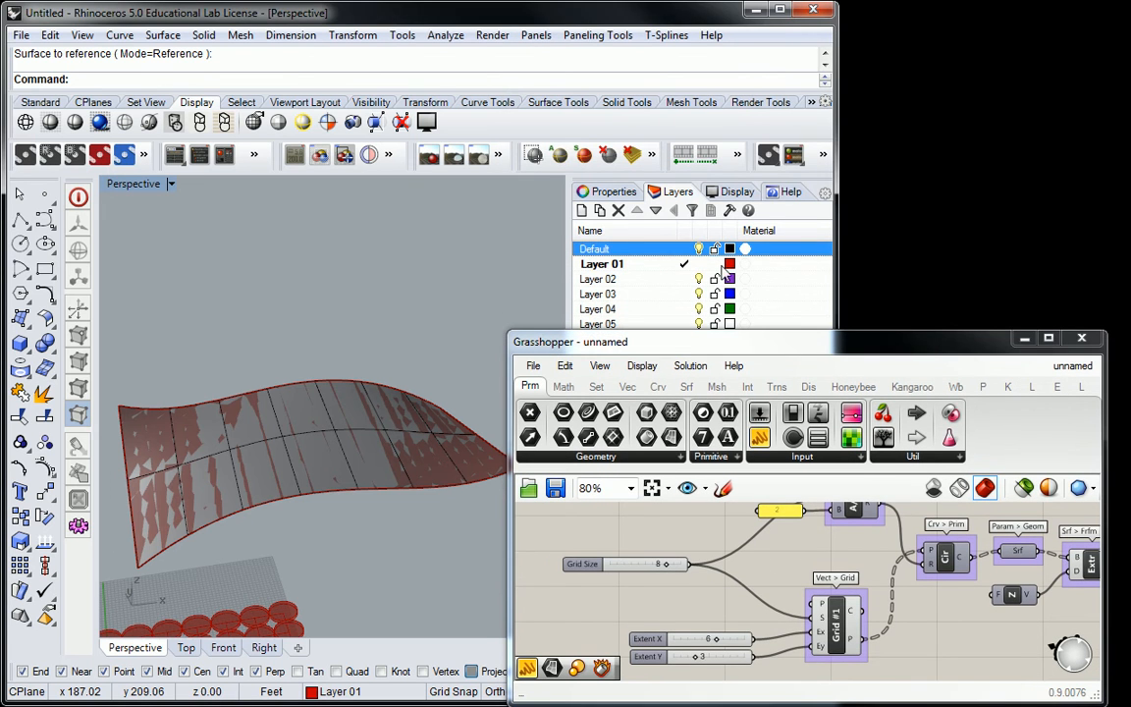
pyautogui.moveTo(569, 341); pyautogui.dragTo(569, 23)
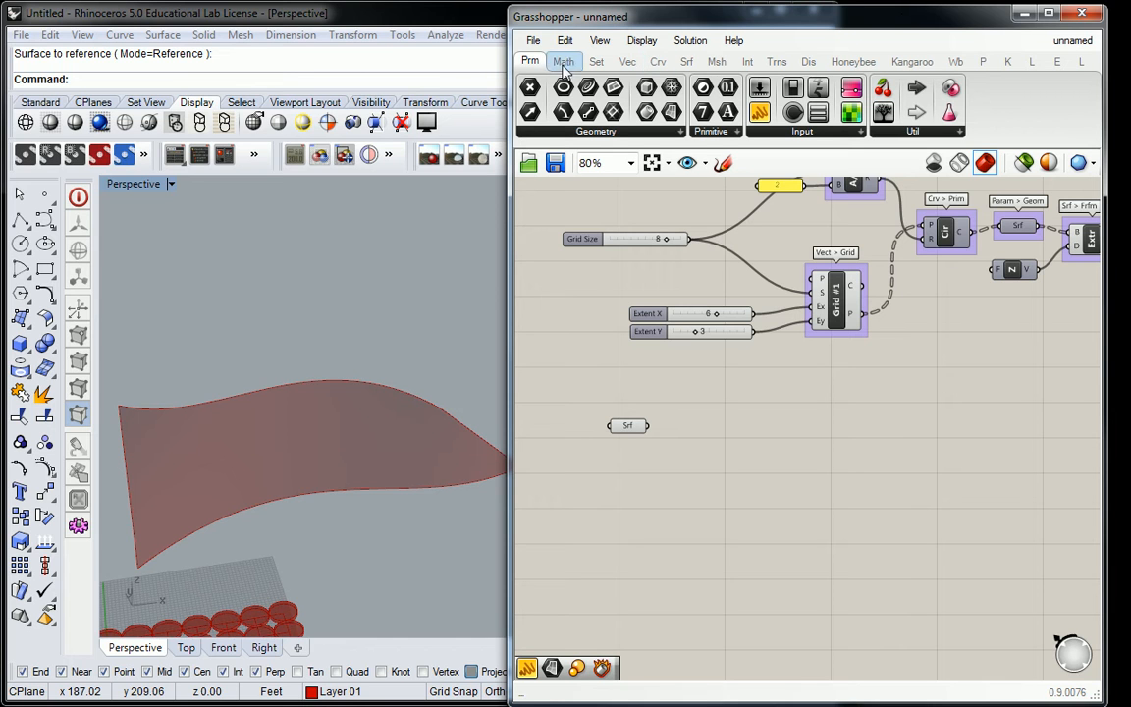
# Step: Place a Divide Domain² component from the Math > Domain list
pyautogui.click(562, 61)
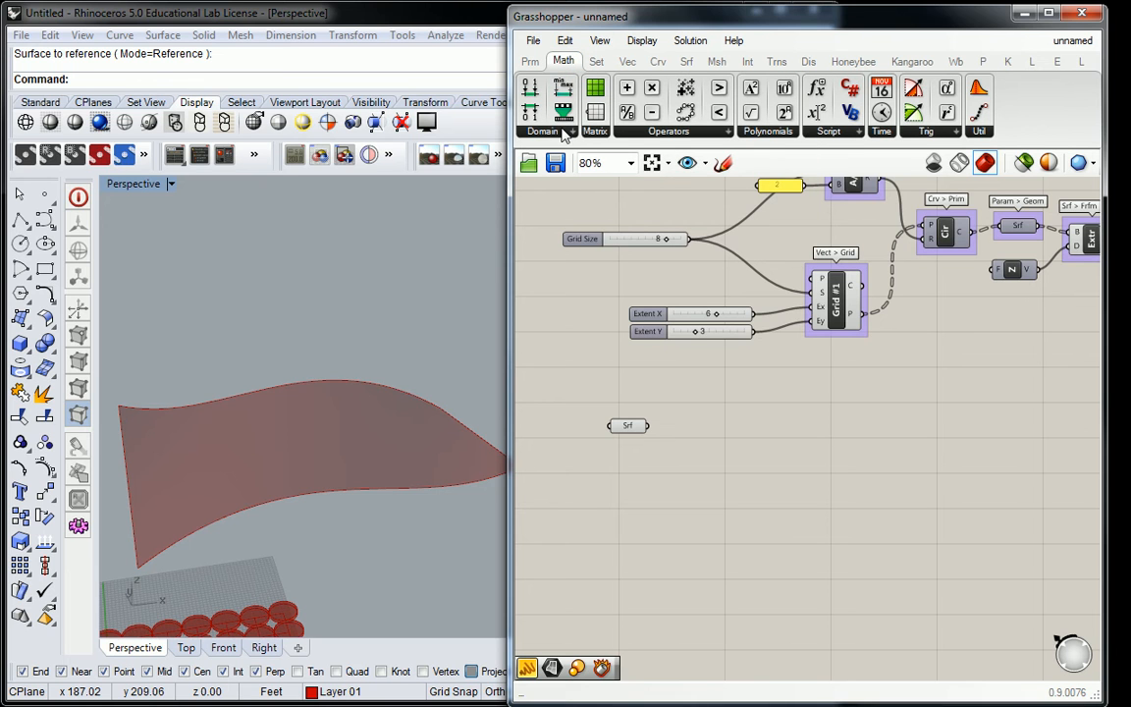
pyautogui.click(542, 130)
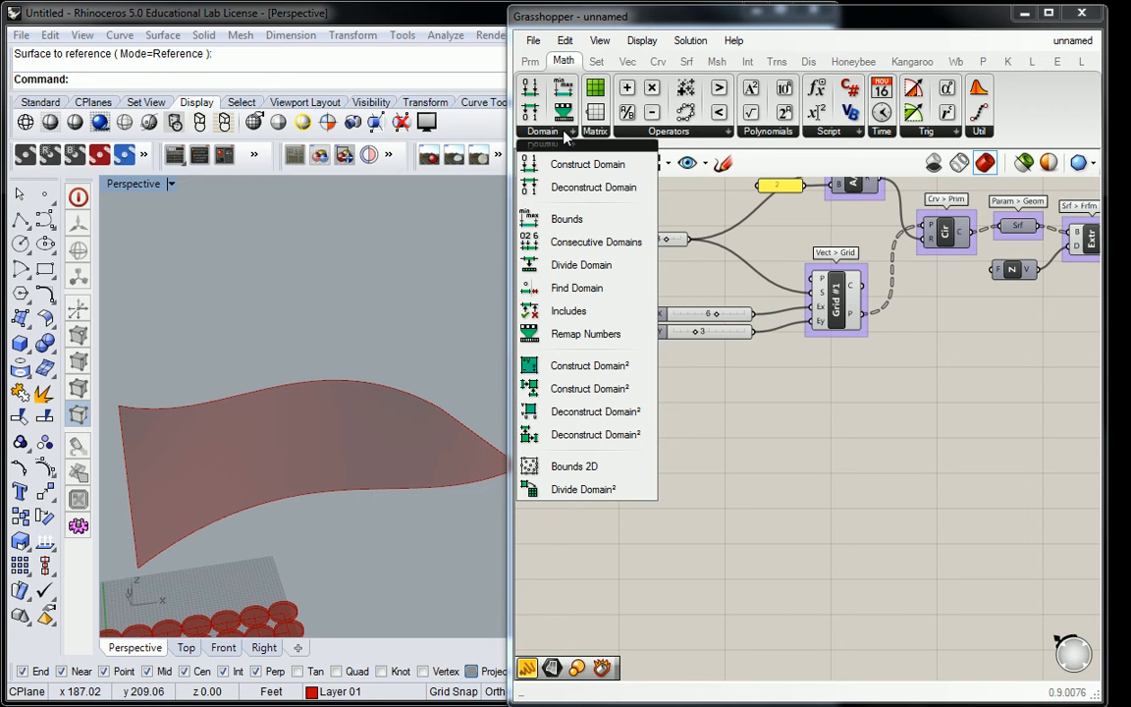
pyautogui.moveTo(583, 489)
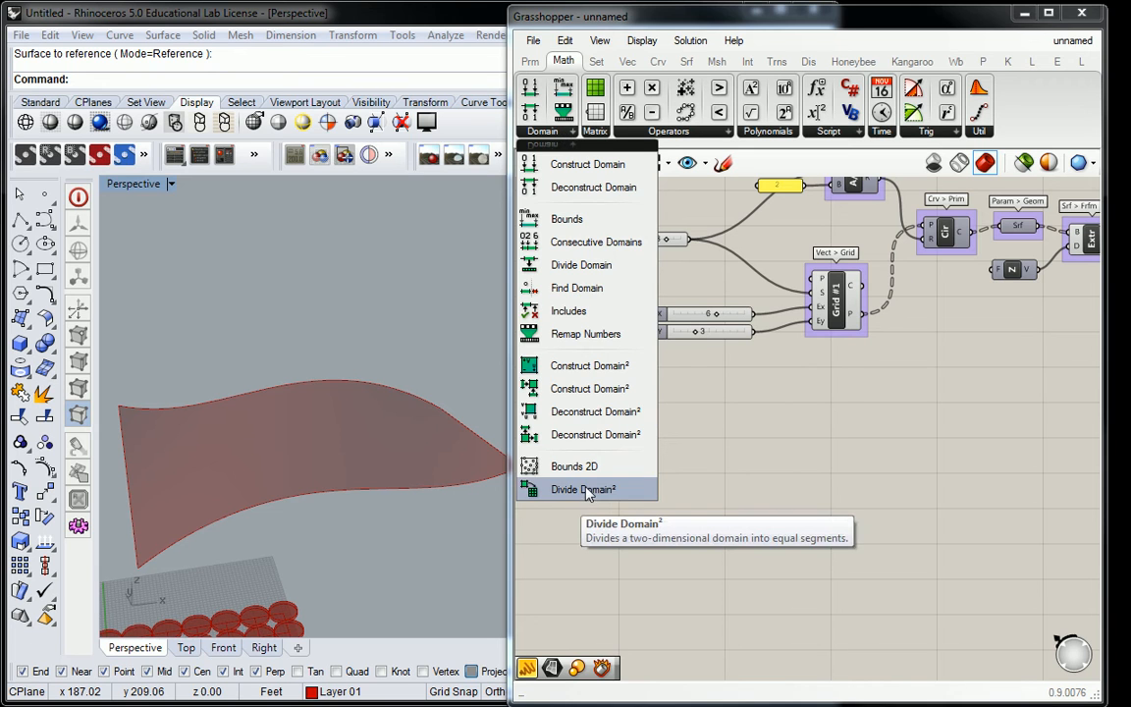
pyautogui.click(583, 489)
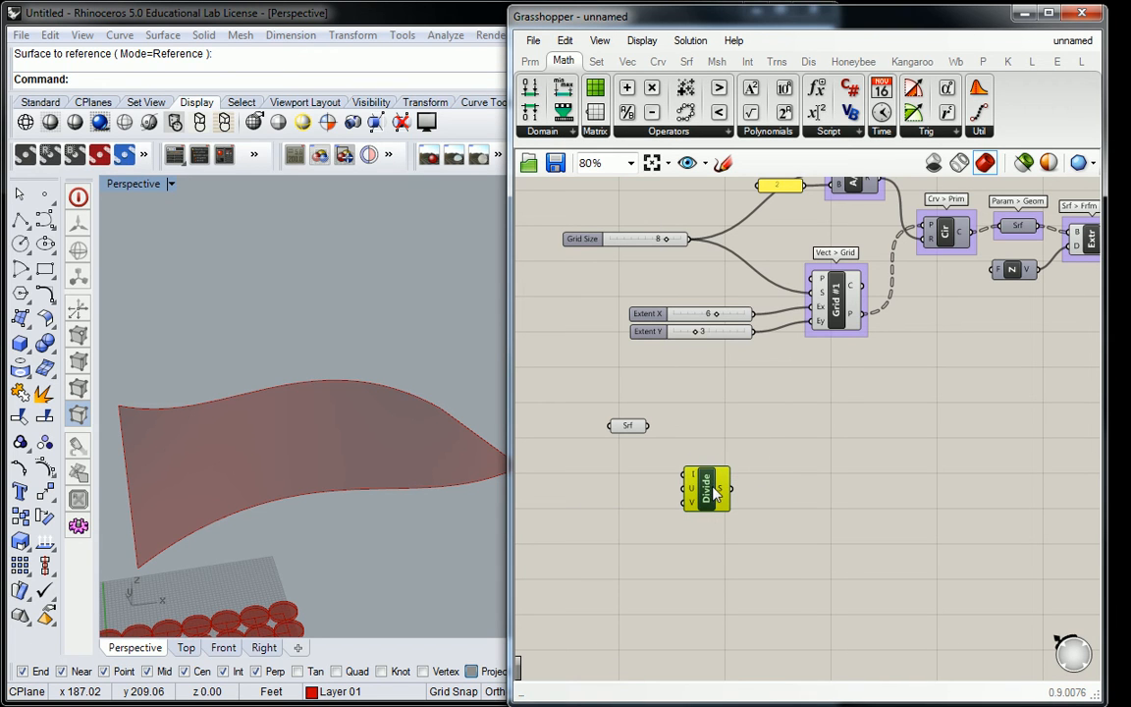
pyautogui.moveTo(746, 448)
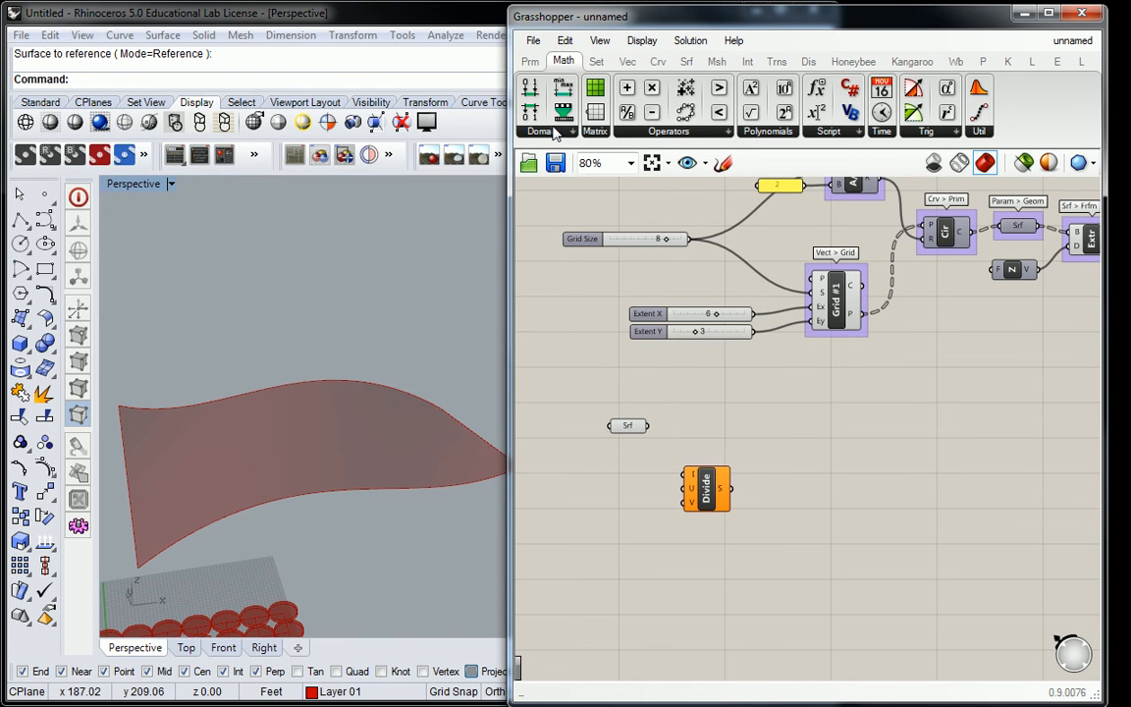
pyautogui.click(542, 130)
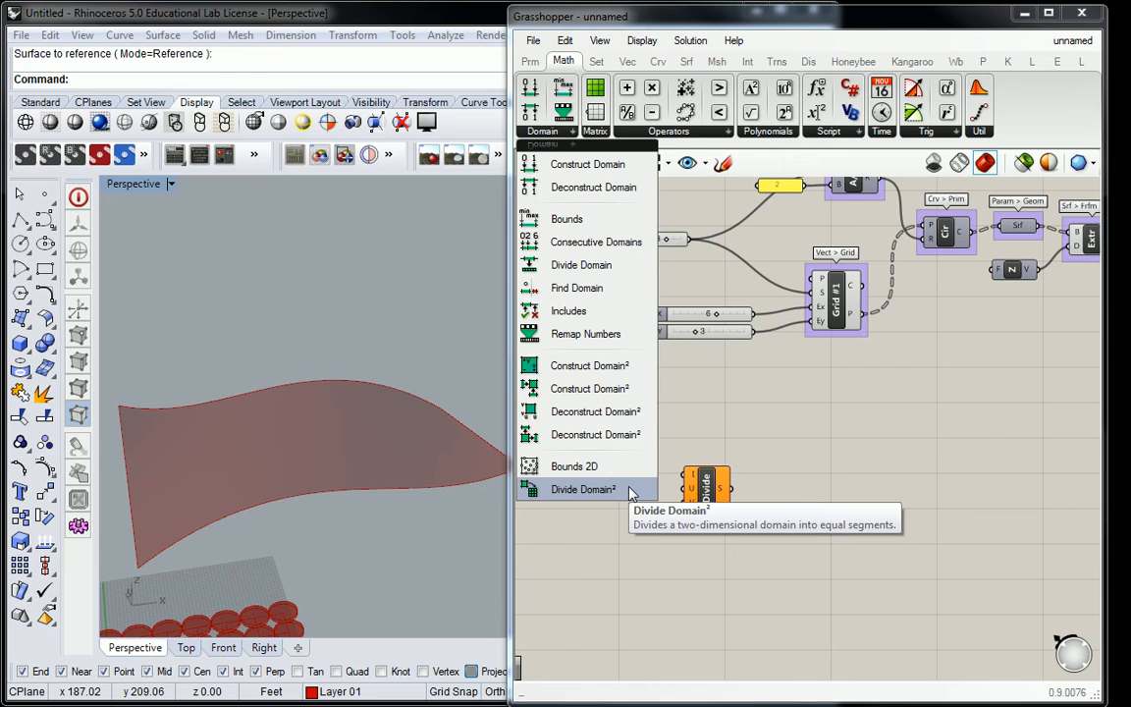
pyautogui.write('divid')
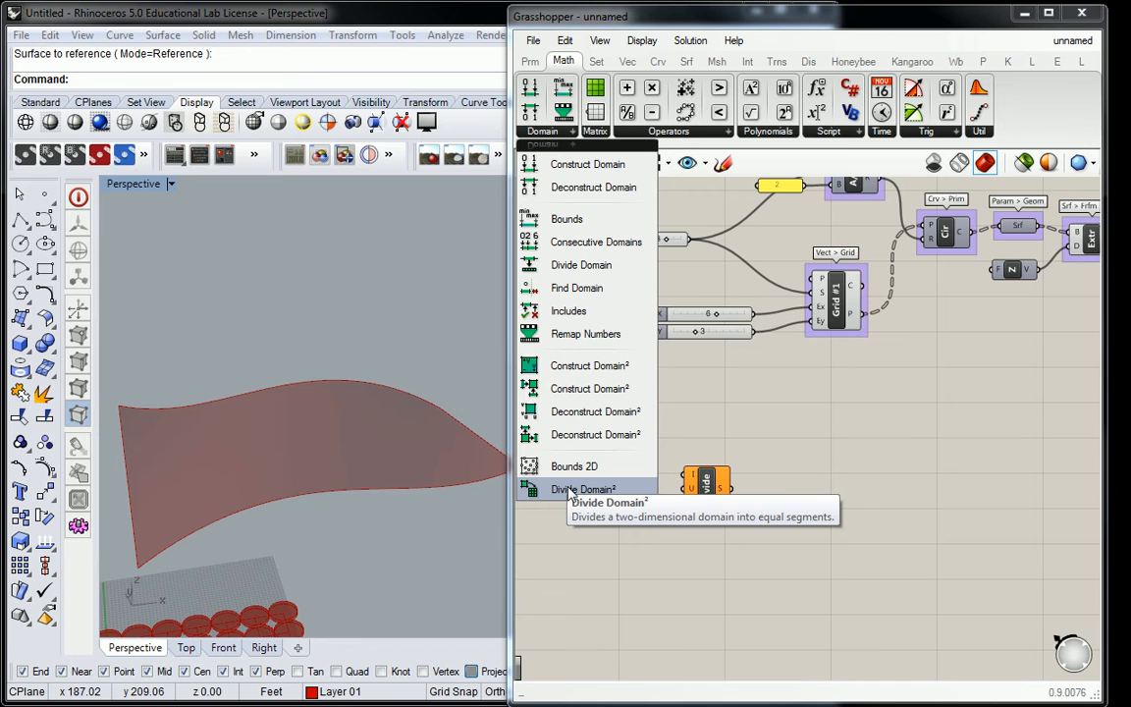
pyautogui.click(583, 489)
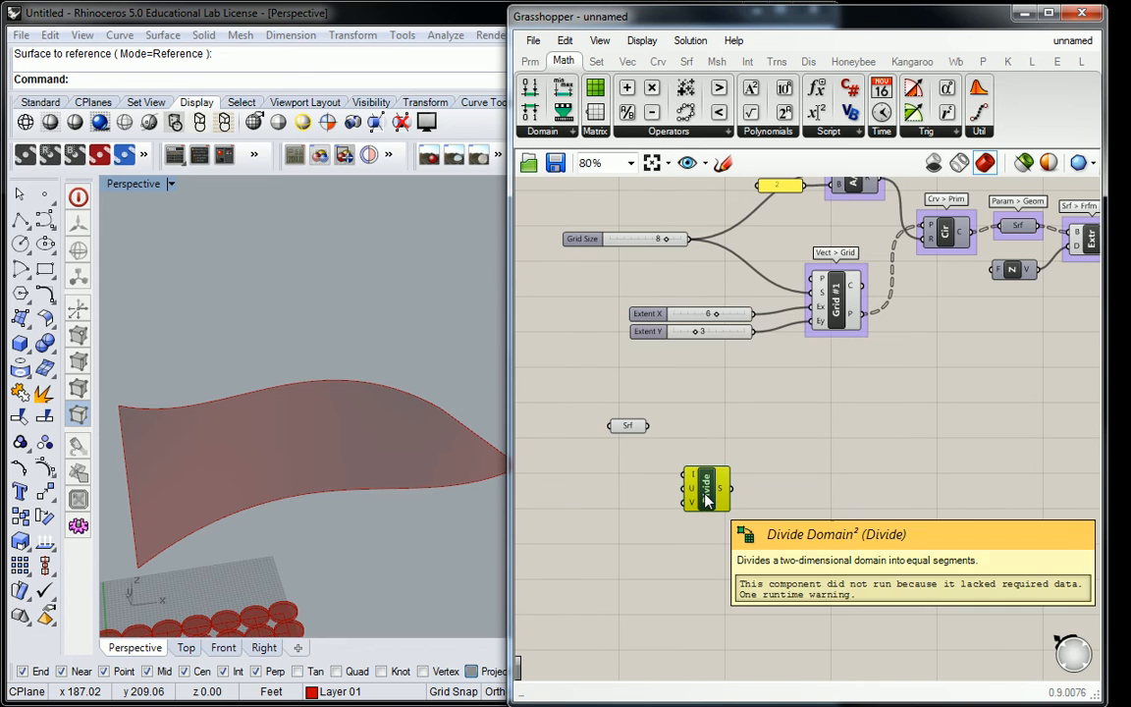
# Step: Wrap the Divide Domain² component in a group named 'Math > Dom'
pyautogui.rightClick(705, 488)
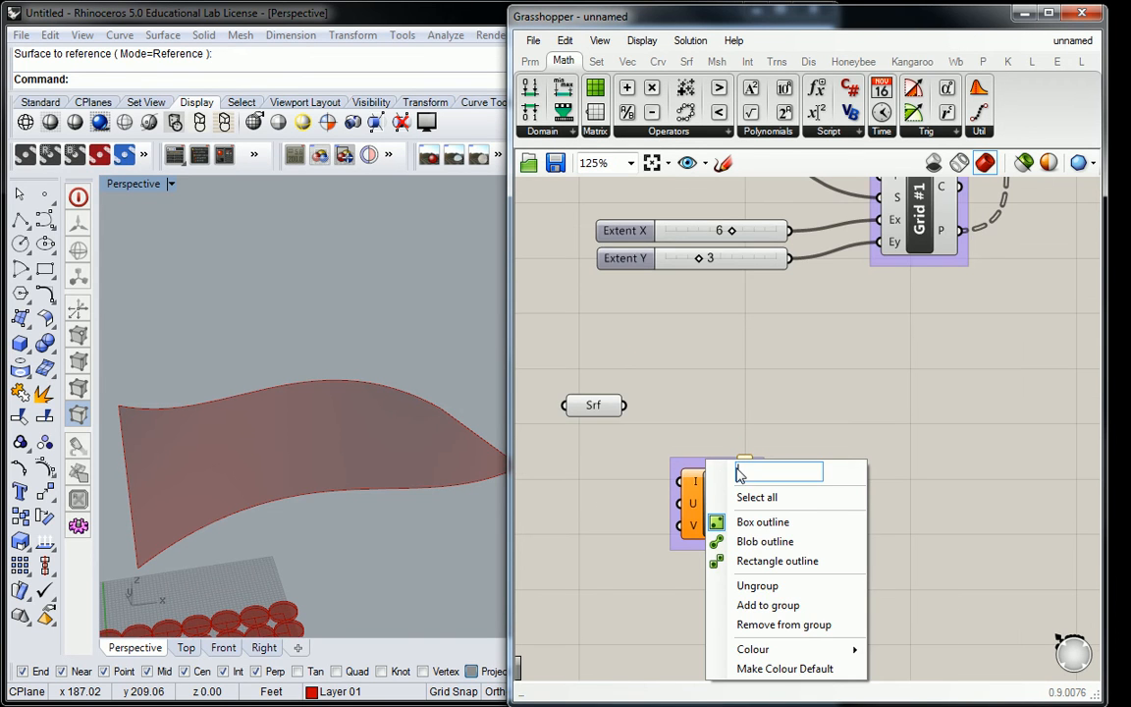
pyautogui.write('Math >')
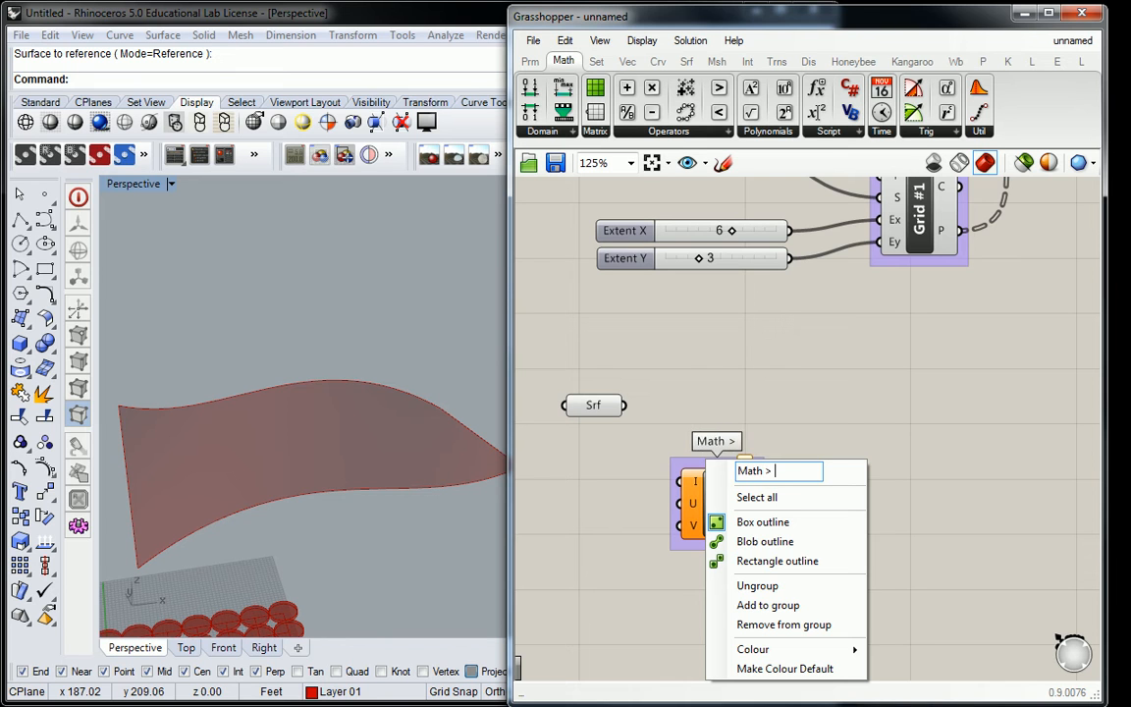
pyautogui.write('Dom')
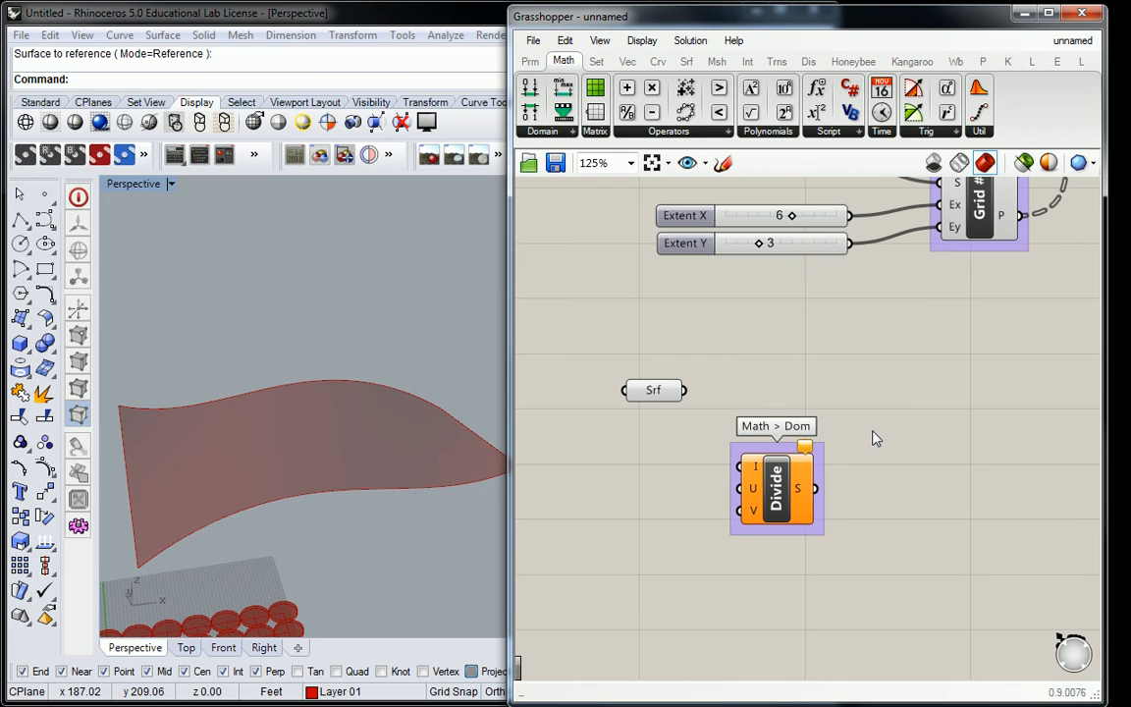
pyautogui.moveTo(751, 471)
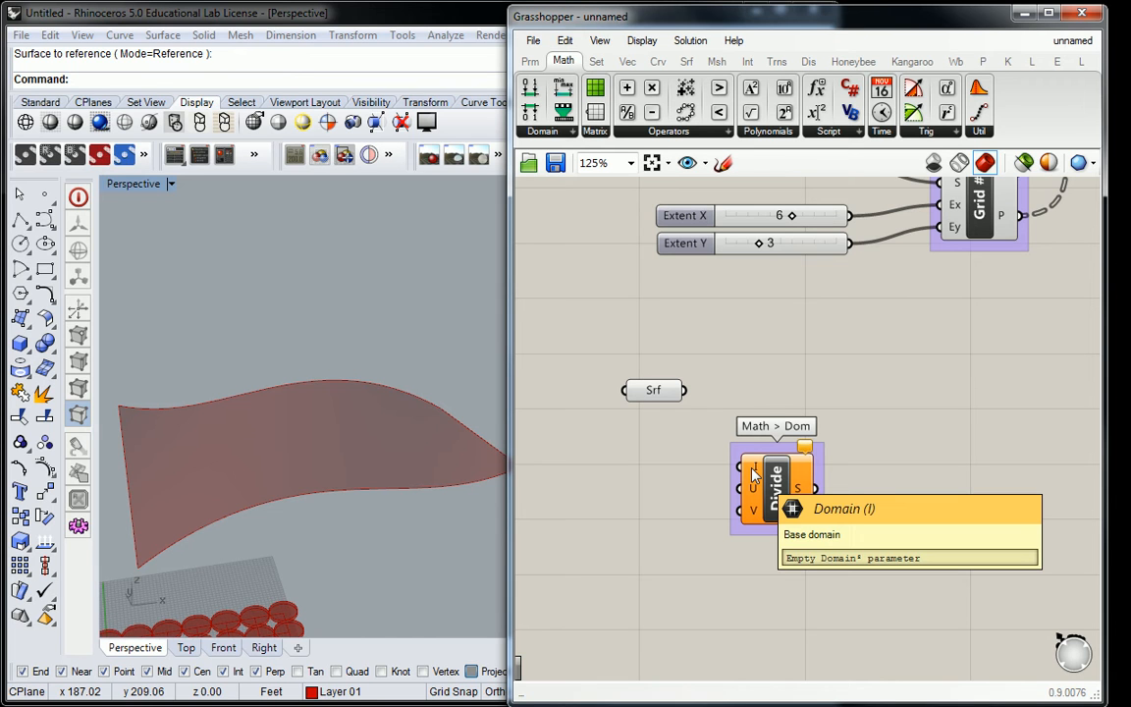
pyautogui.moveTo(752, 495)
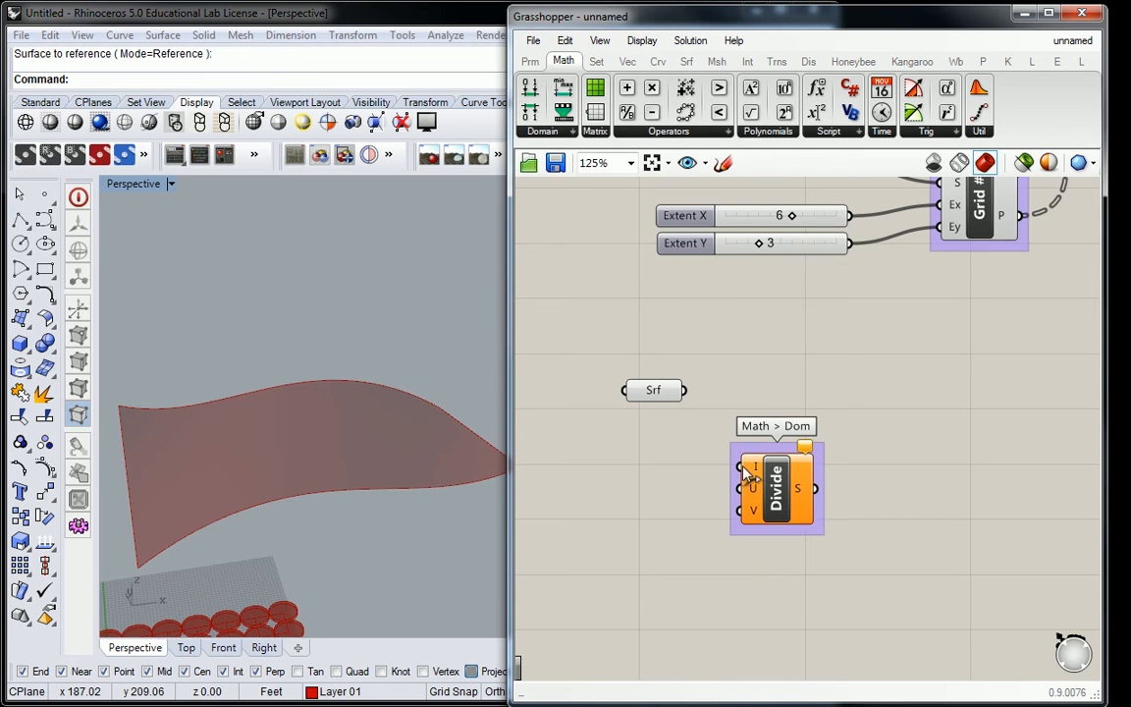
# Step: Wire Srf into Divide Domain²'s I input and set the U and V counts to 3 and 5
pyautogui.moveTo(684, 390); pyautogui.dragTo(742, 479)
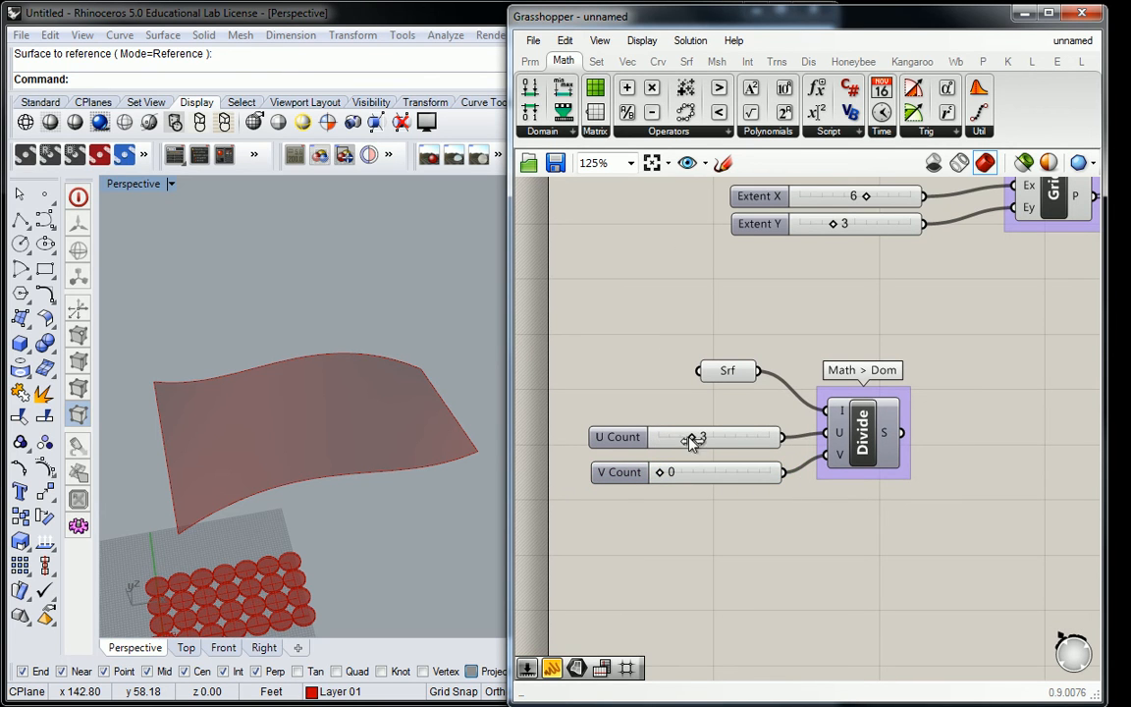
pyautogui.moveTo(667, 472); pyautogui.dragTo(712, 472)
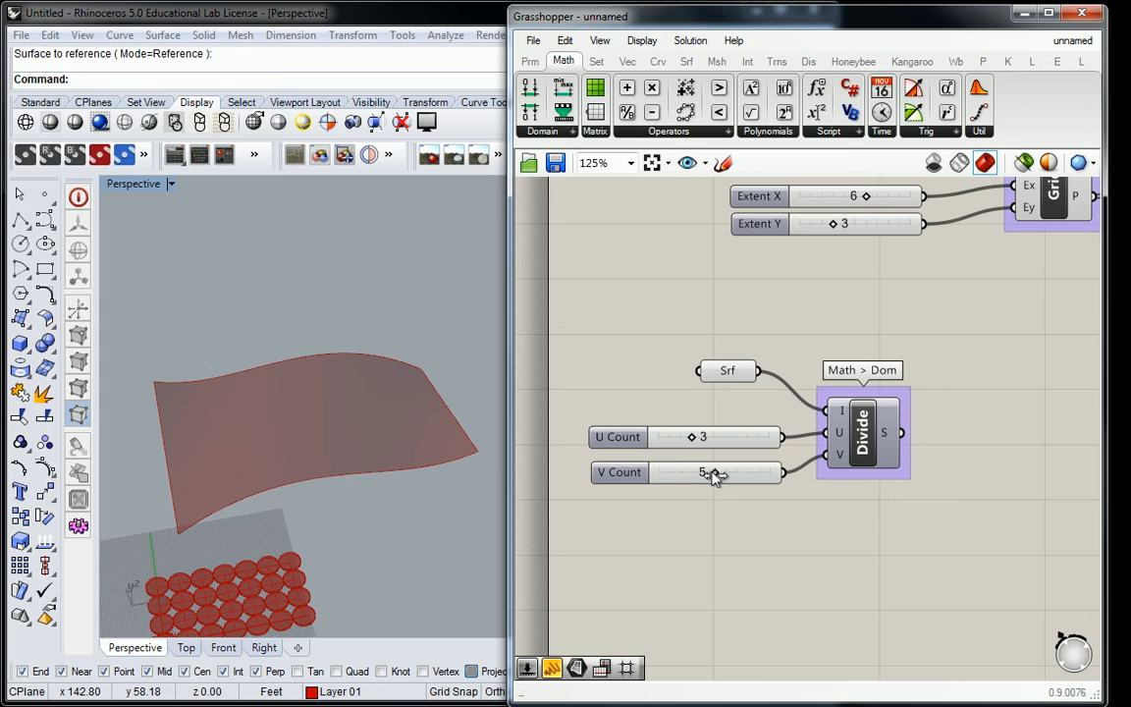
pyautogui.moveTo(714, 472)
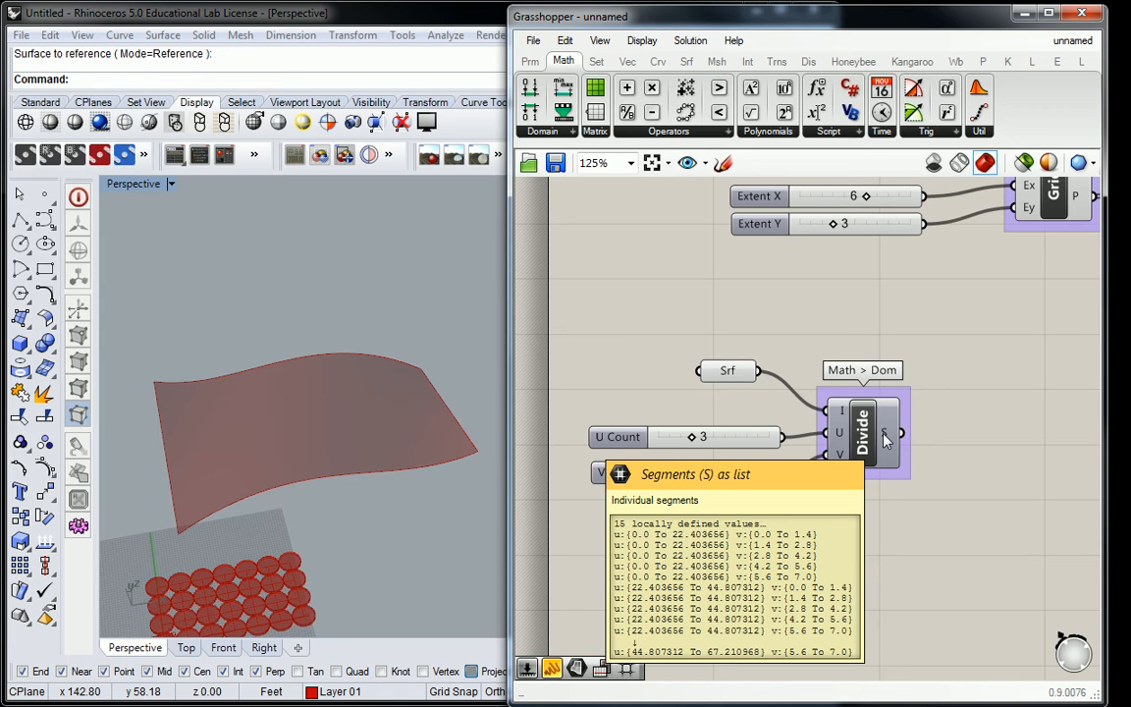
pyautogui.moveTo(862, 432)
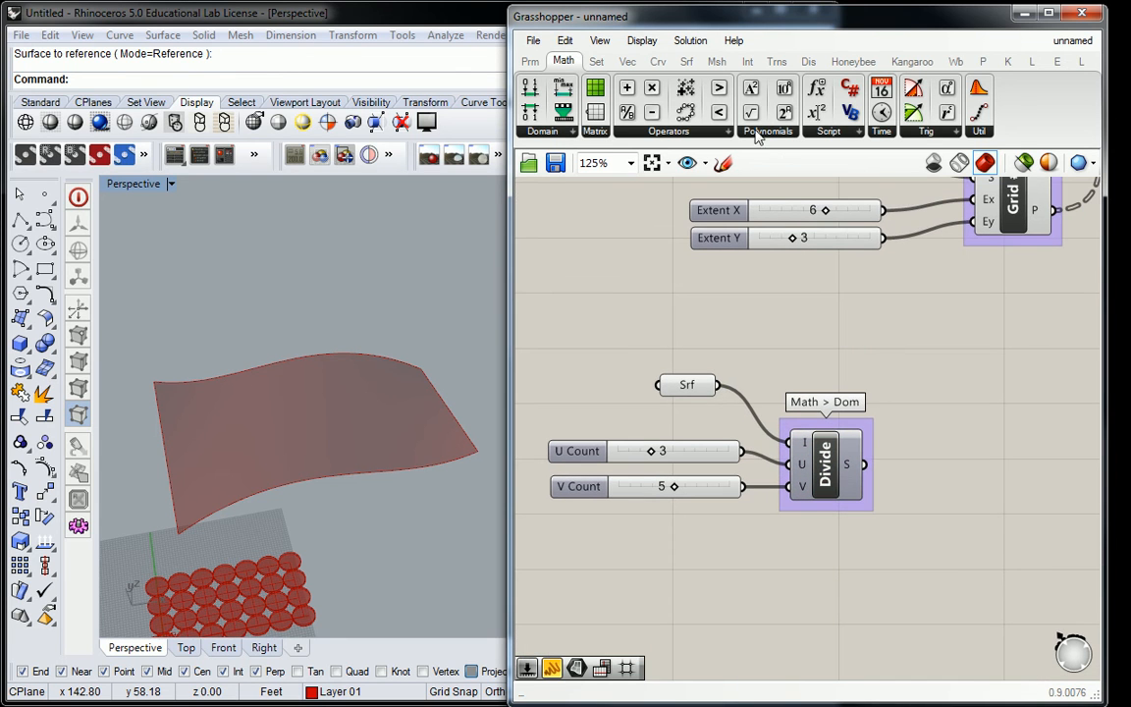
# Step: Place an Isotrim (SubSrf) component from Srf > Util and select it
pyautogui.click(685, 60)
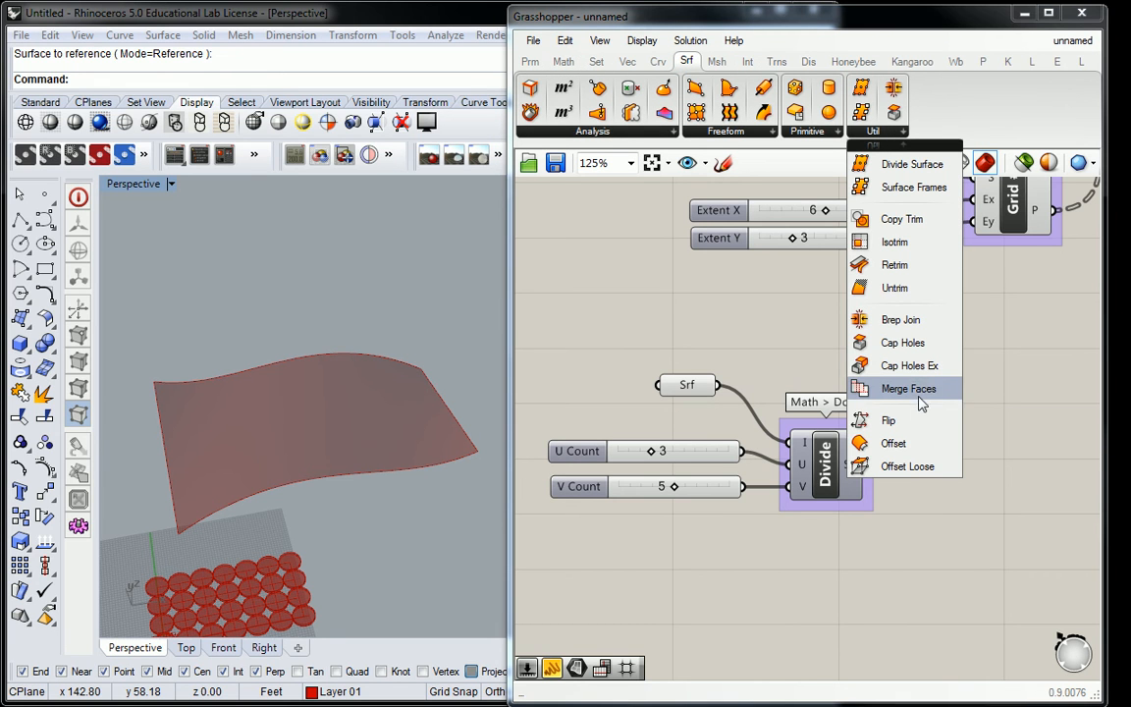
pyautogui.moveTo(893, 287)
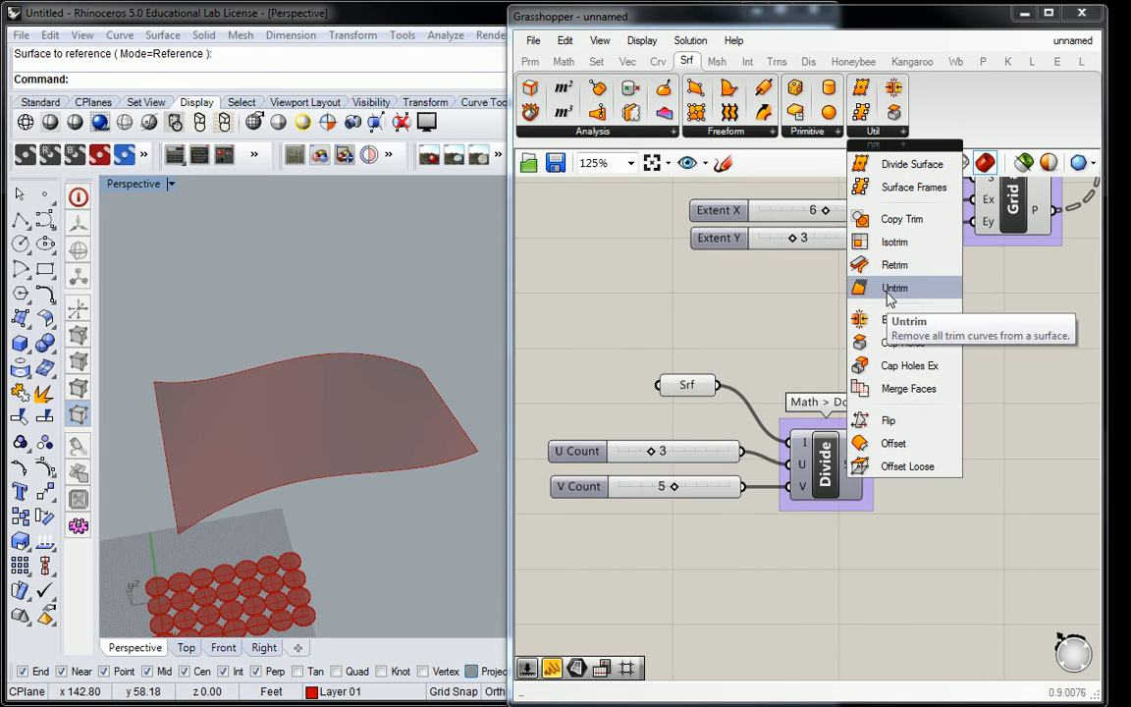
pyautogui.moveTo(894, 242)
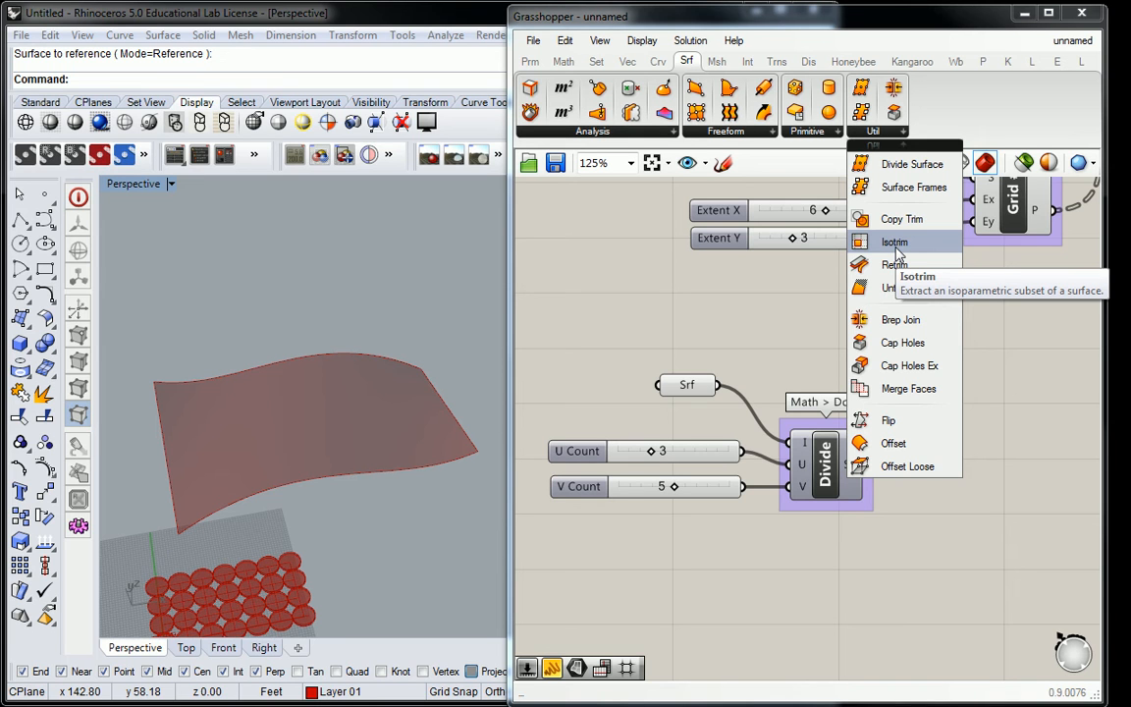
pyautogui.click(894, 242)
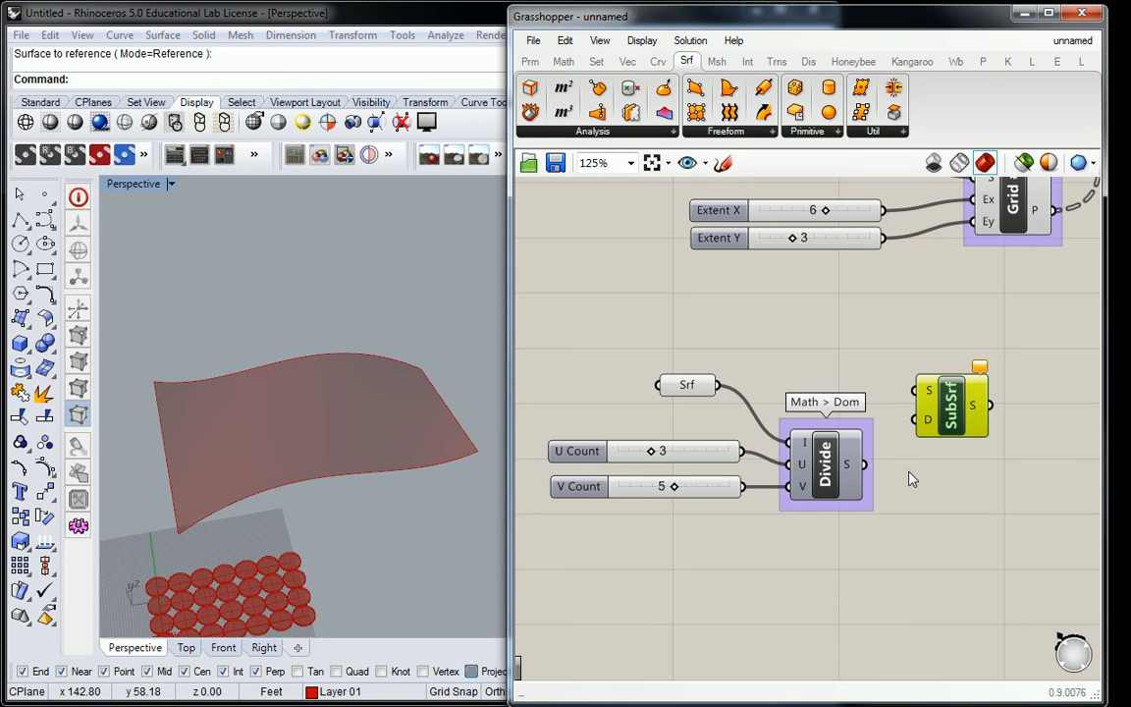
pyautogui.click(950, 403)
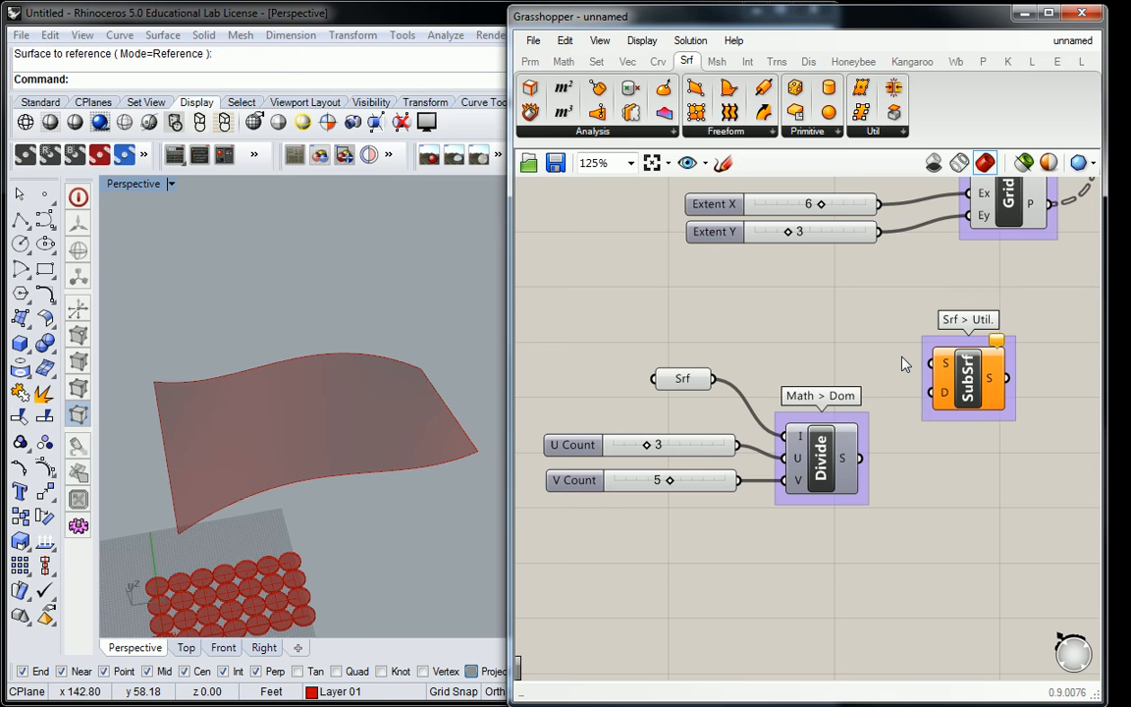
pyautogui.moveTo(894, 360)
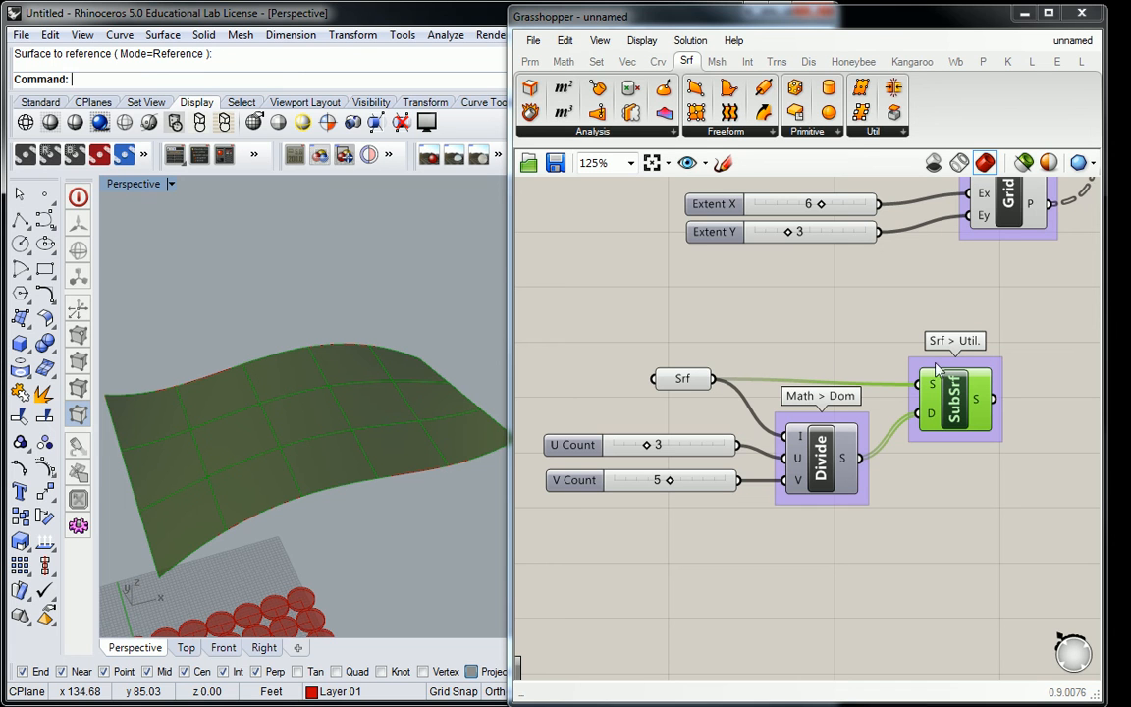
pyautogui.moveTo(908, 136)
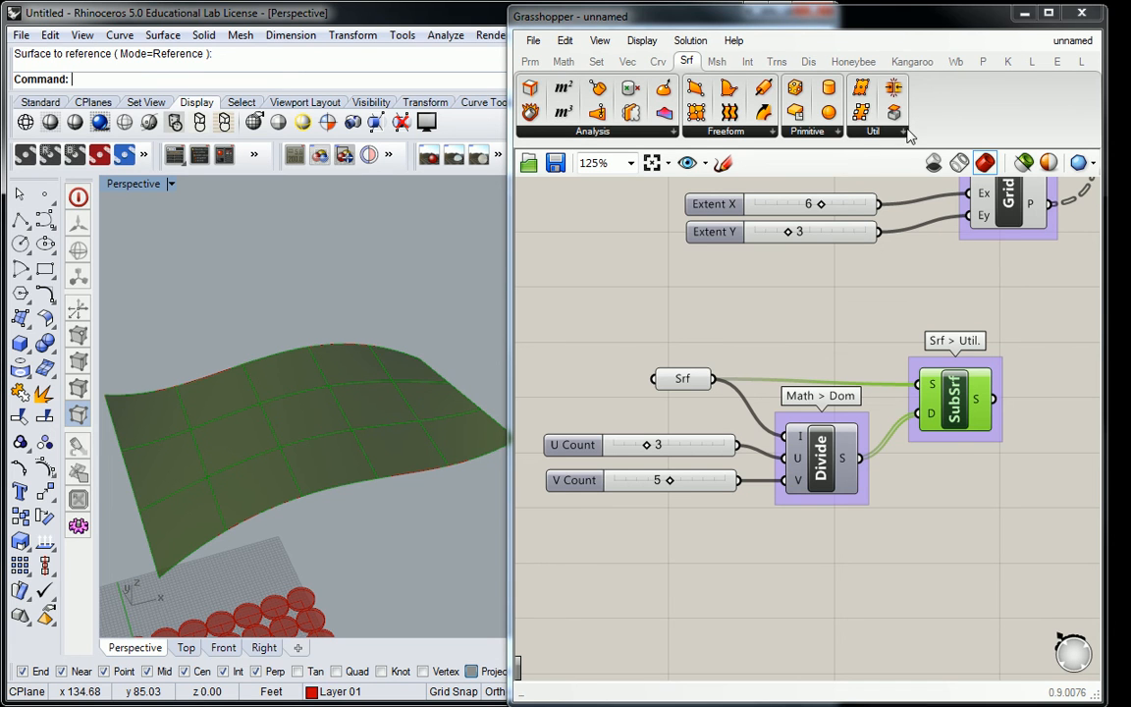
pyautogui.click(872, 130)
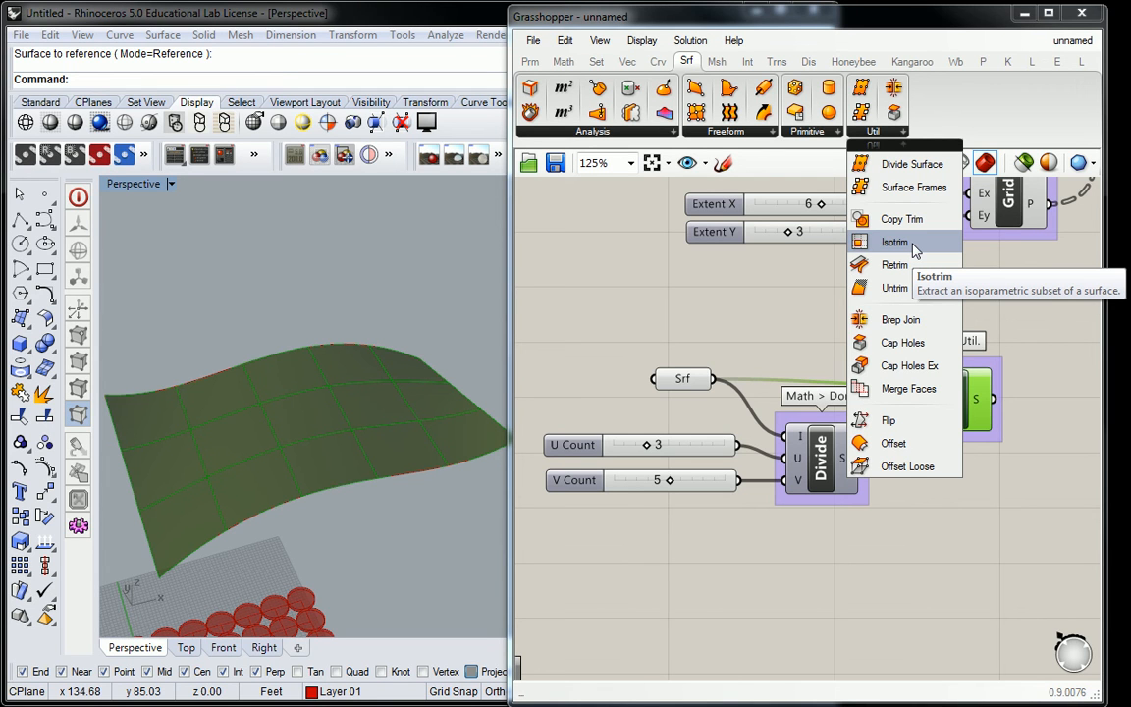
pyautogui.moveTo(1088, 367)
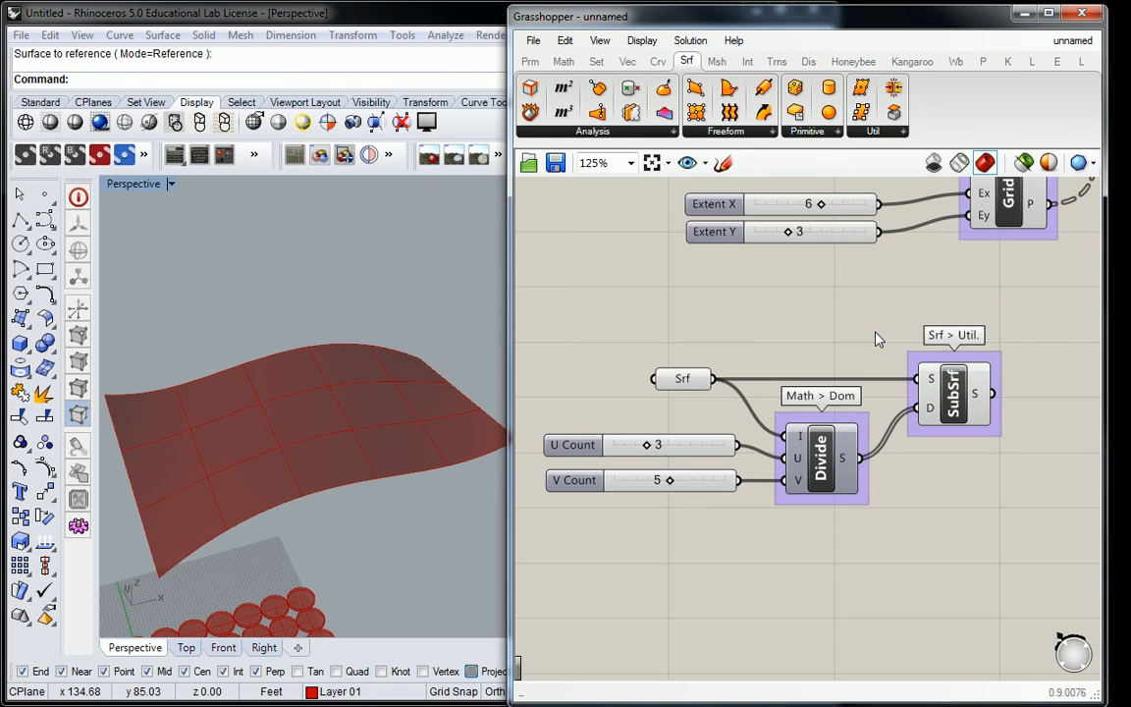
# Step: Turn off the Srf parameter's preview so only the Isotrim panels show
pyautogui.click(681, 378)
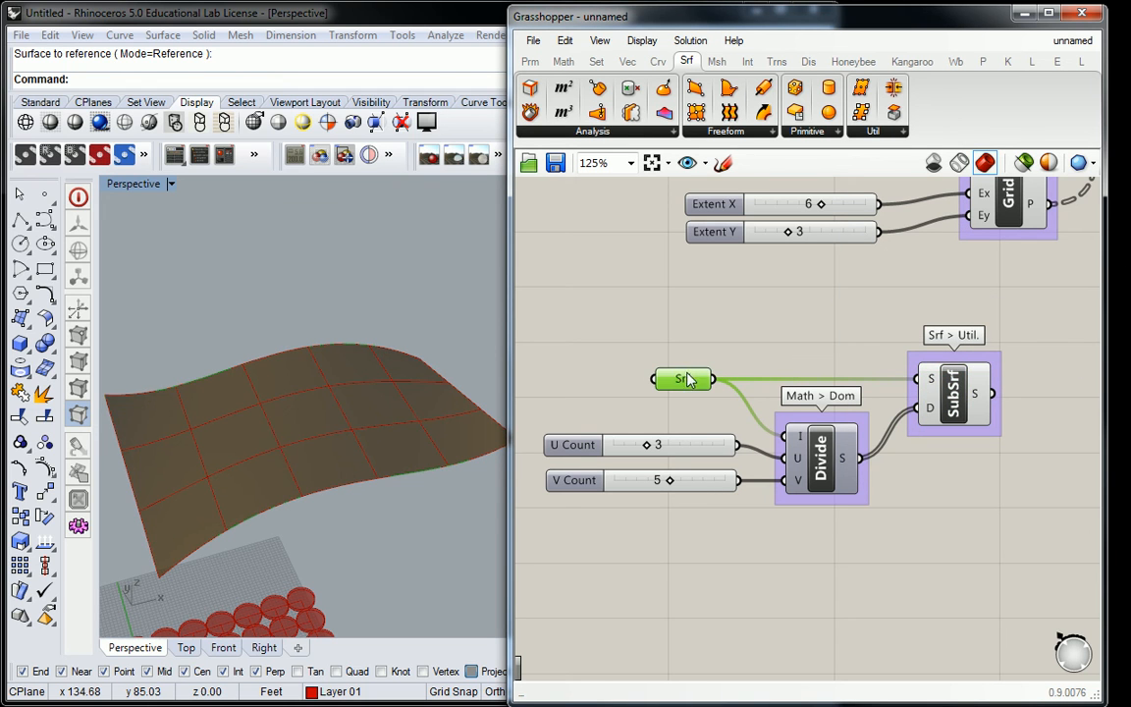
pyautogui.rightClick(682, 379)
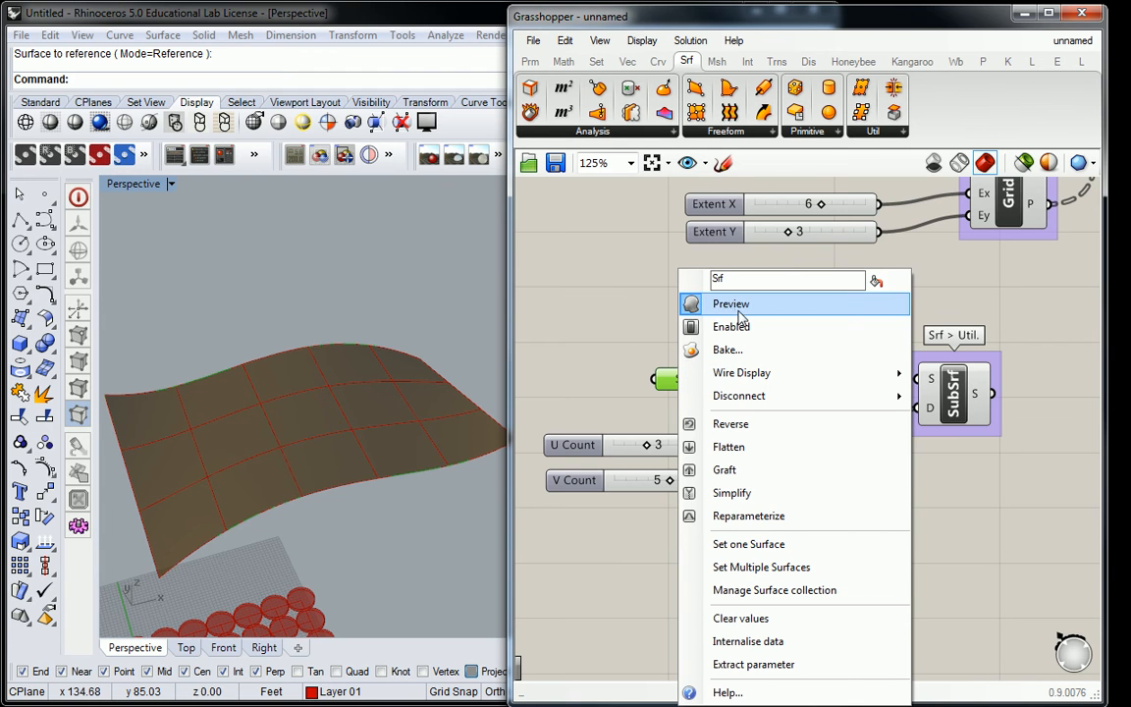
pyautogui.click(731, 303)
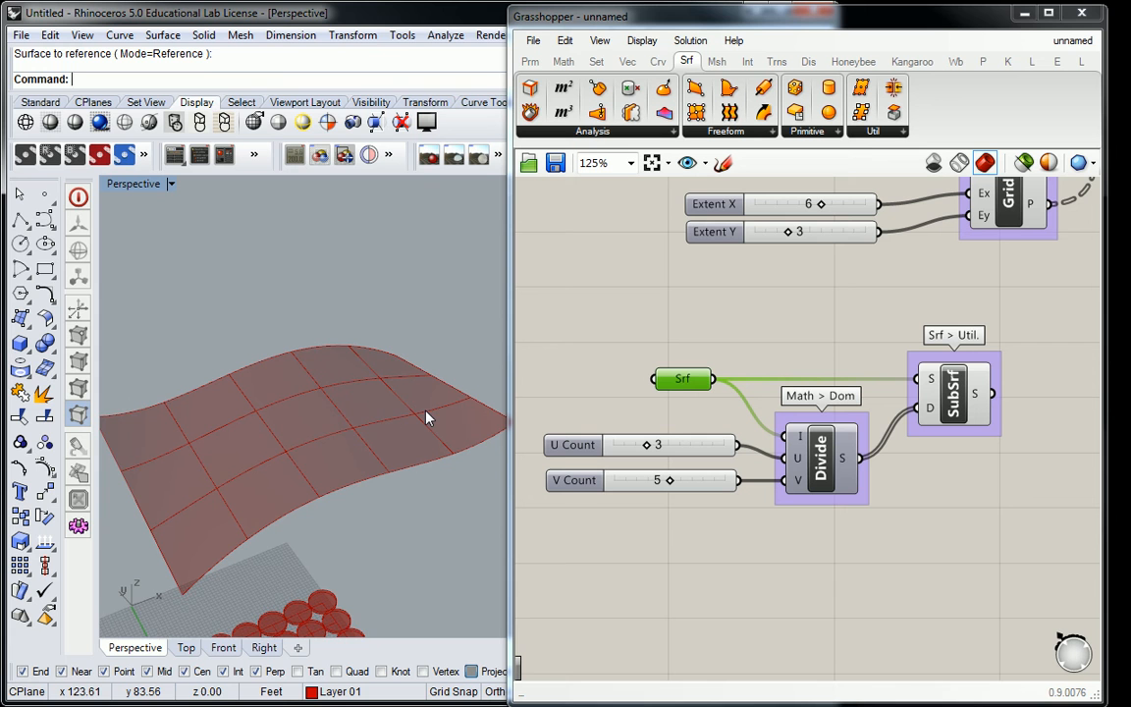
pyautogui.moveTo(427, 417); pyautogui.dragTo(304, 447)
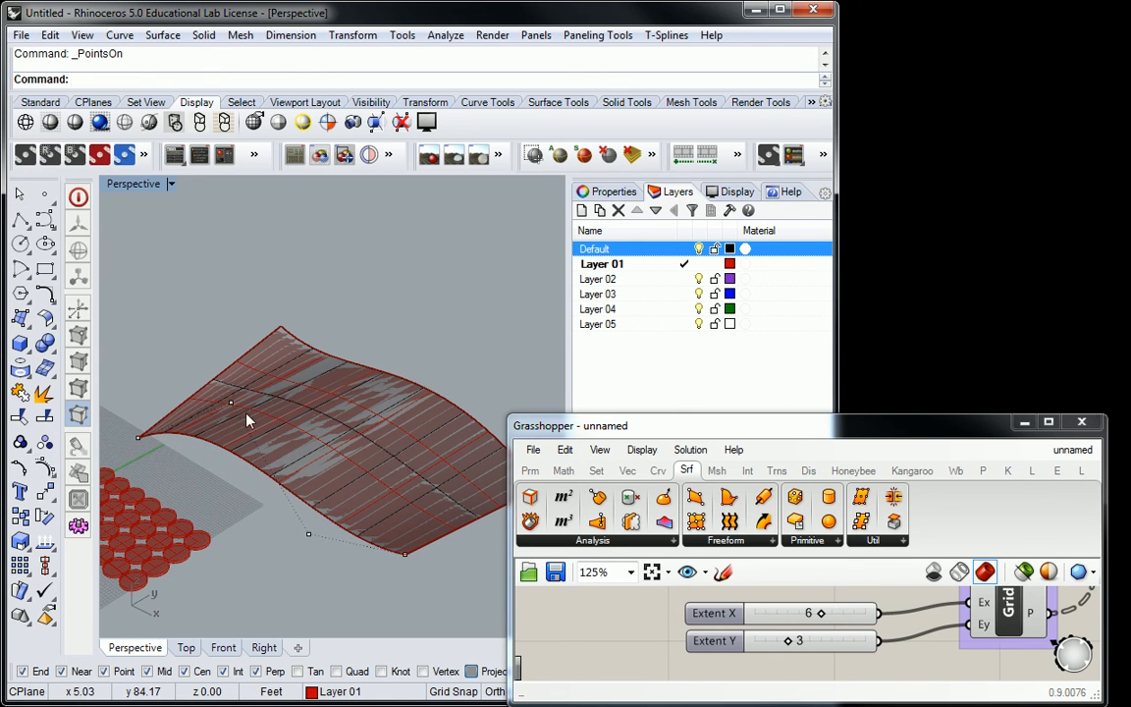
# Step: Create a new lofted surface and start referencing it into the Srf parameter
pyautogui.click(249, 417)
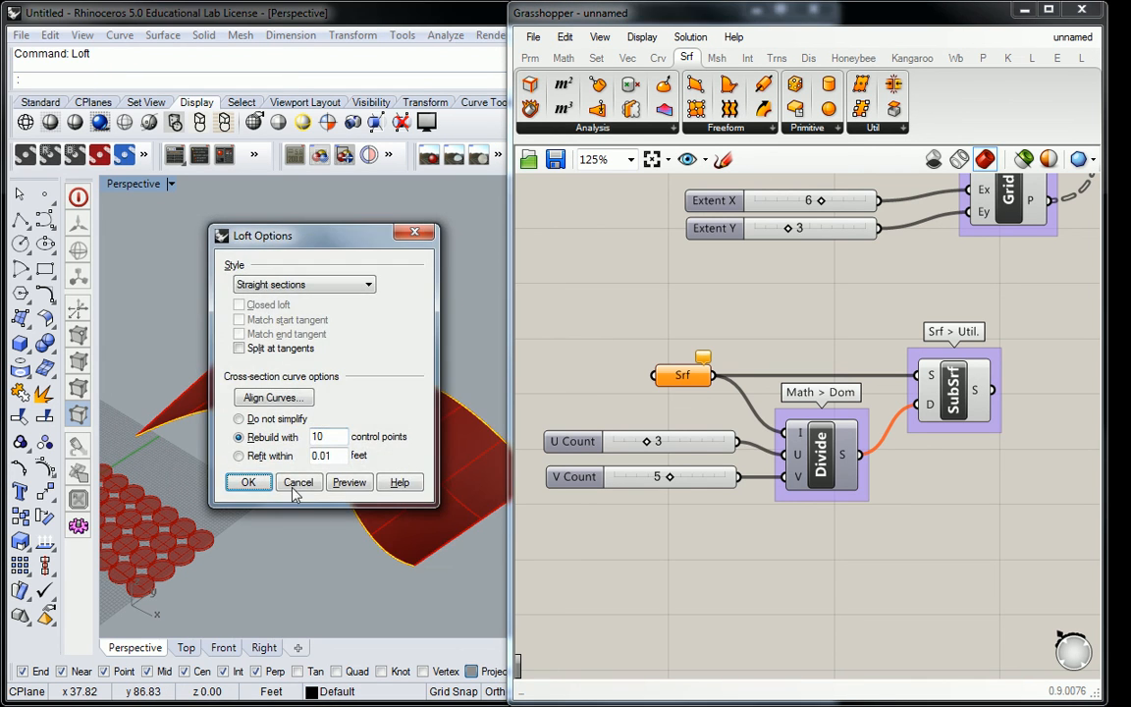
pyautogui.click(247, 482)
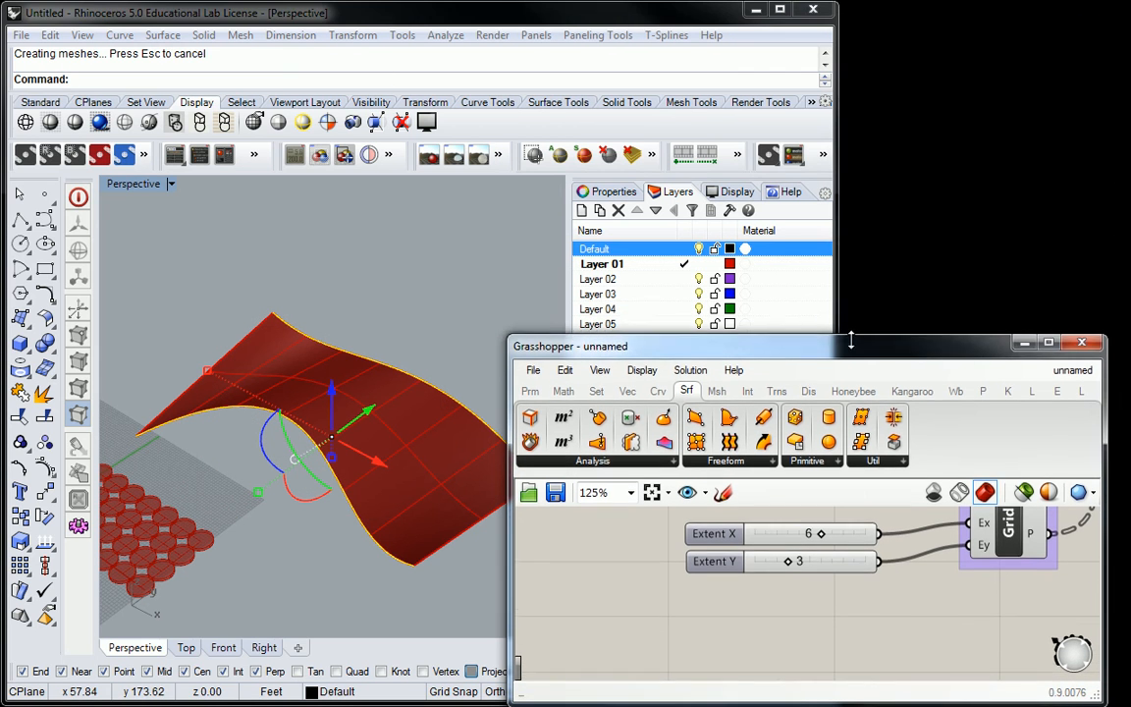
pyautogui.rightClick(601, 263)
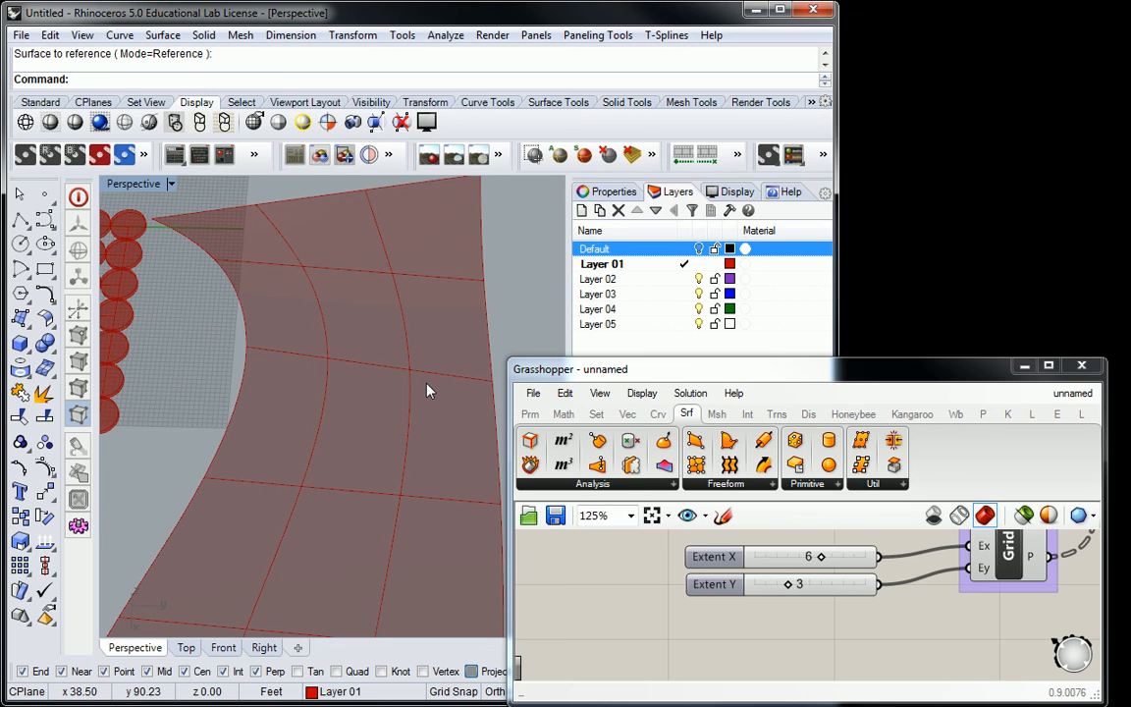
pyautogui.moveTo(427, 358)
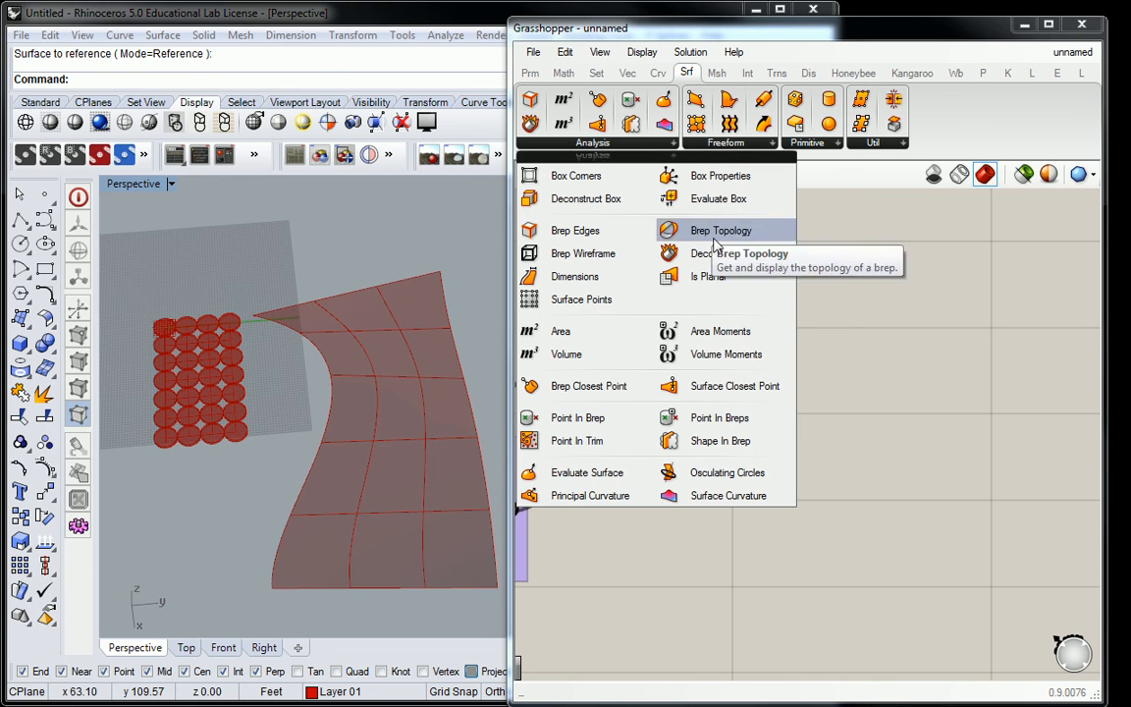
# Step: Place a Deconstruct Brep component to break the Isotrim panels into faces, edges and vertices
pyautogui.click(720, 230)
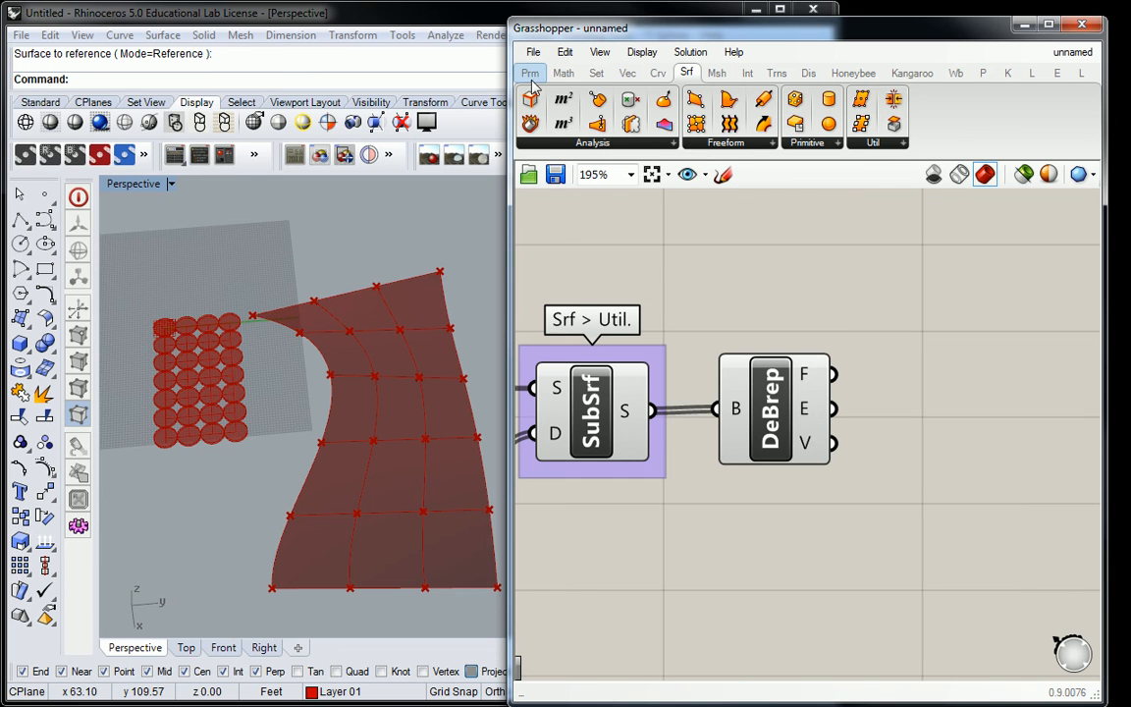
pyautogui.moveTo(627, 73)
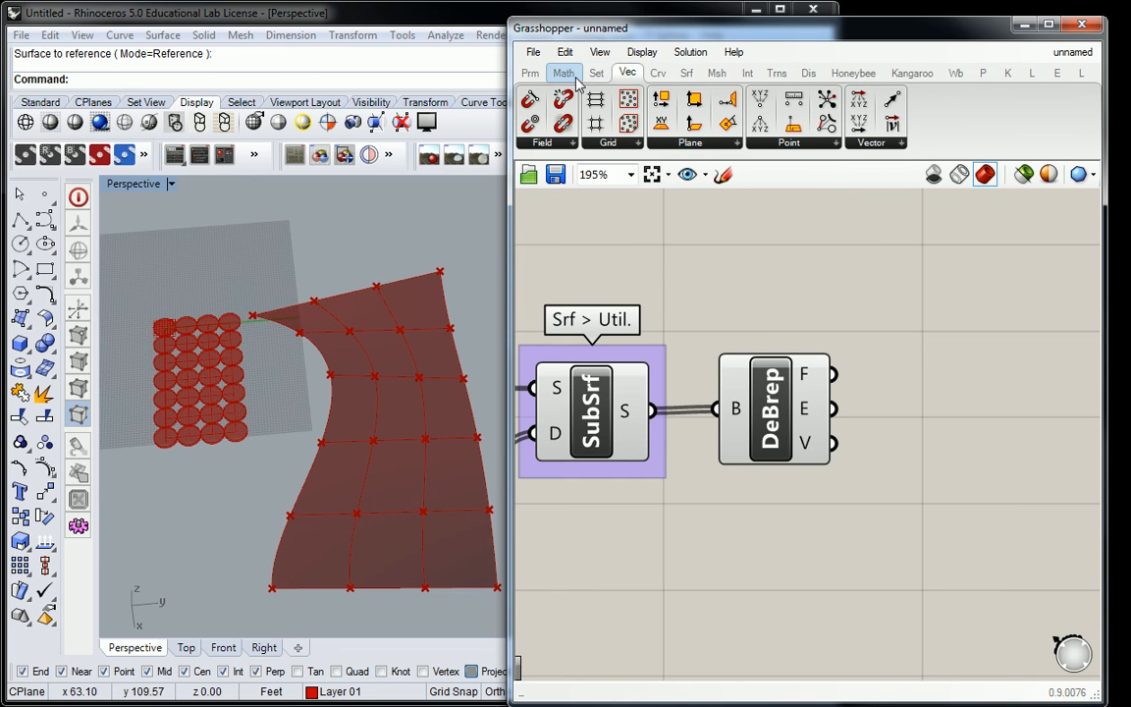
pyautogui.click(657, 73)
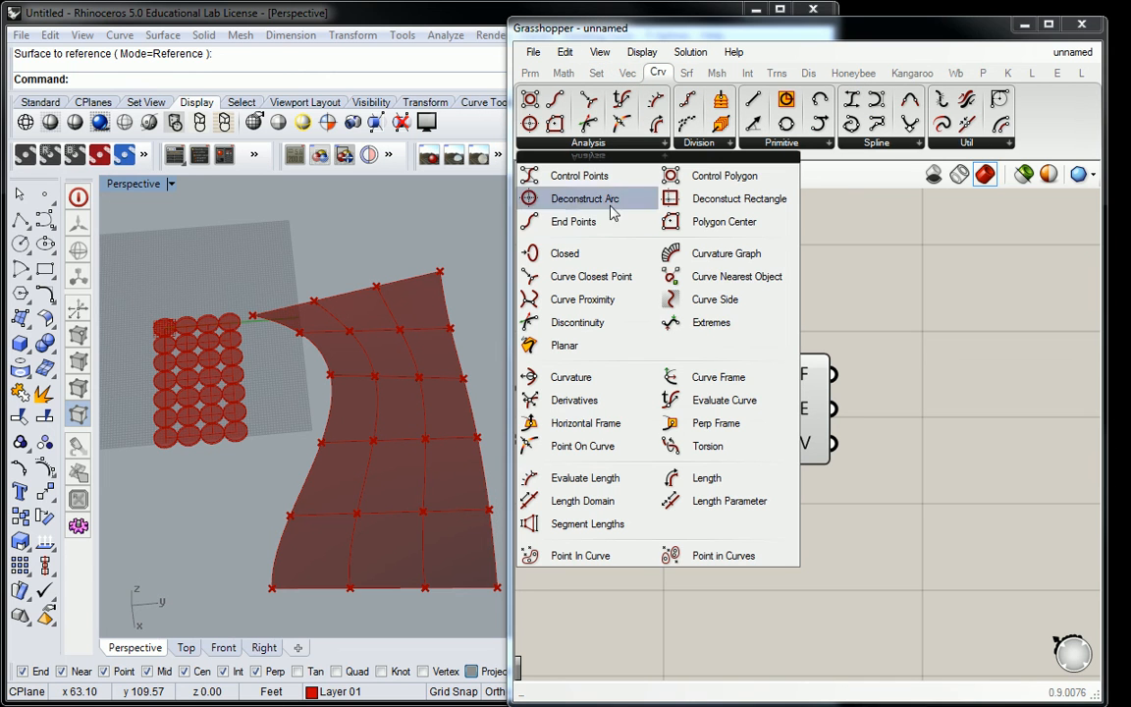
pyautogui.moveTo(716, 422)
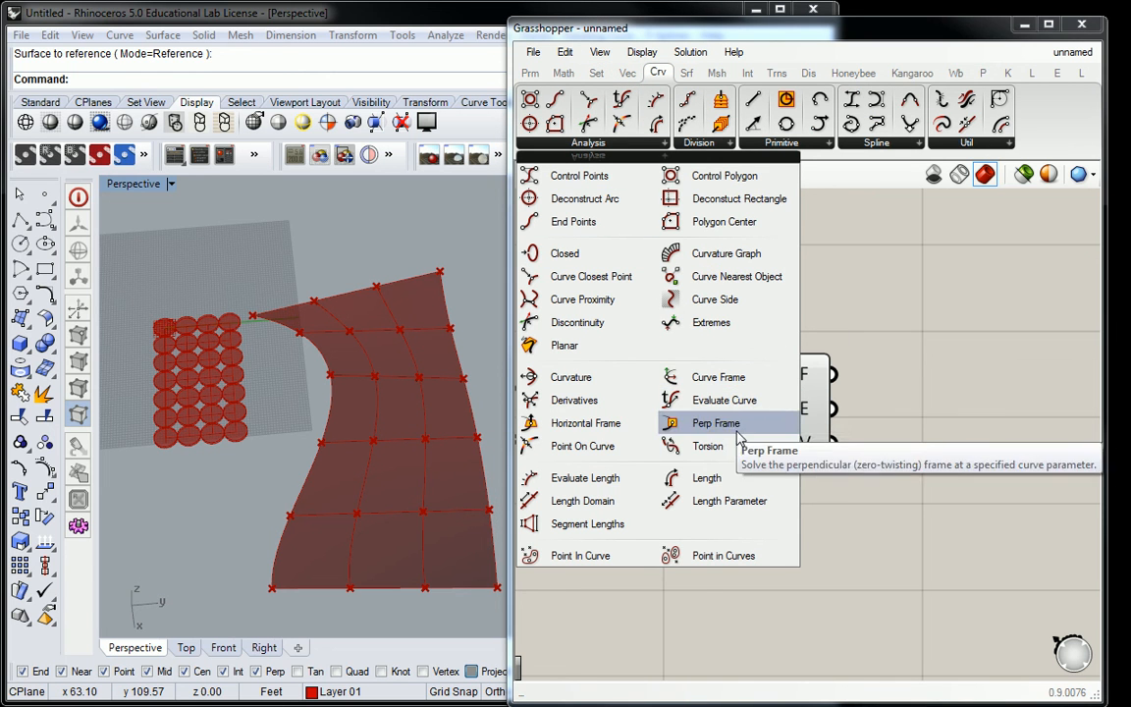